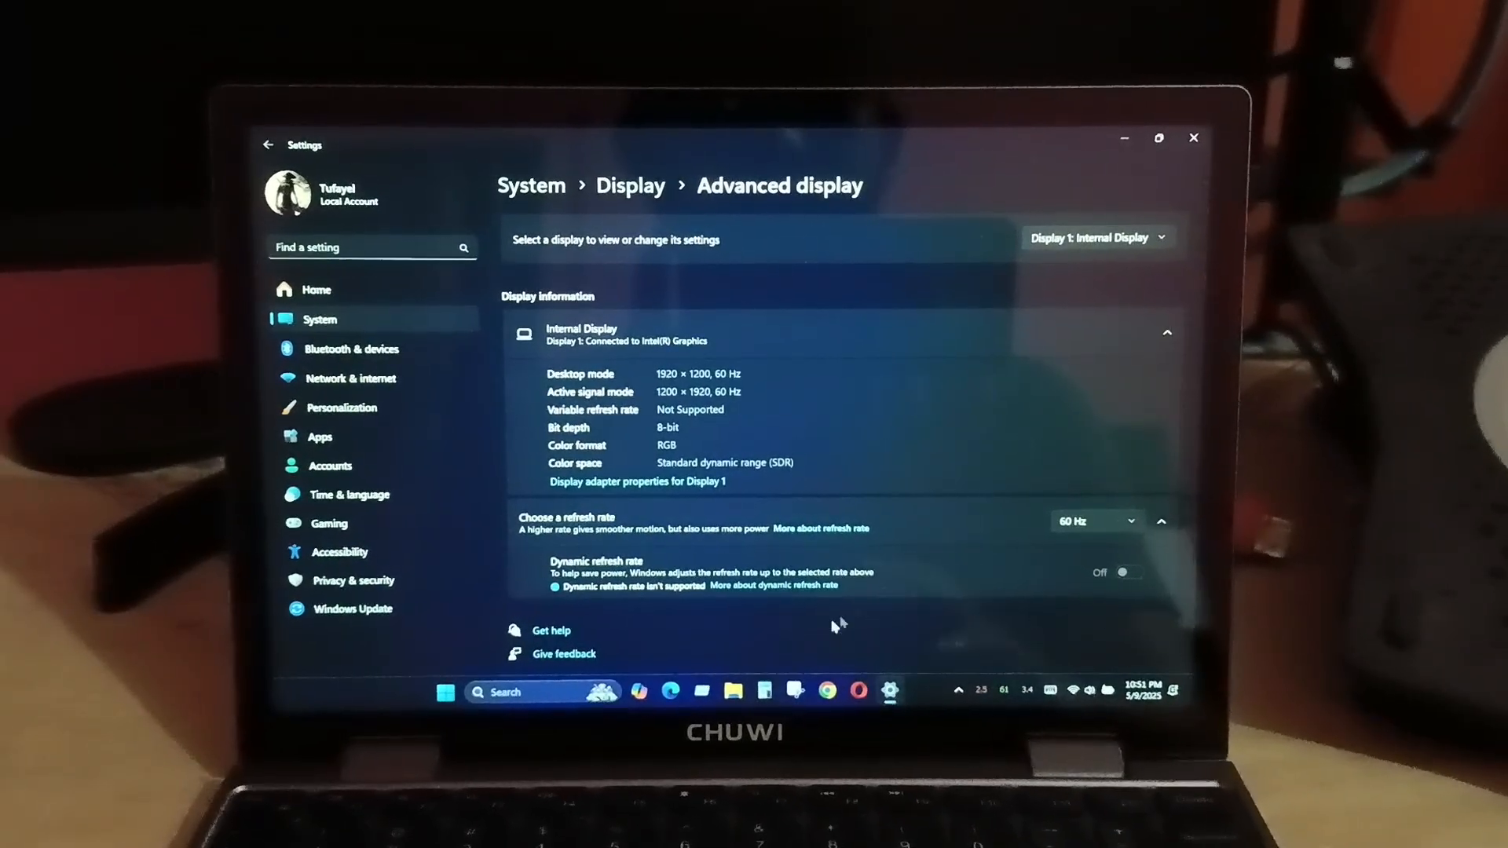
- Note the 60 Hz refresh rate on Advanced display, then launch an Opera private window from the taskbar
right_click(828, 691)
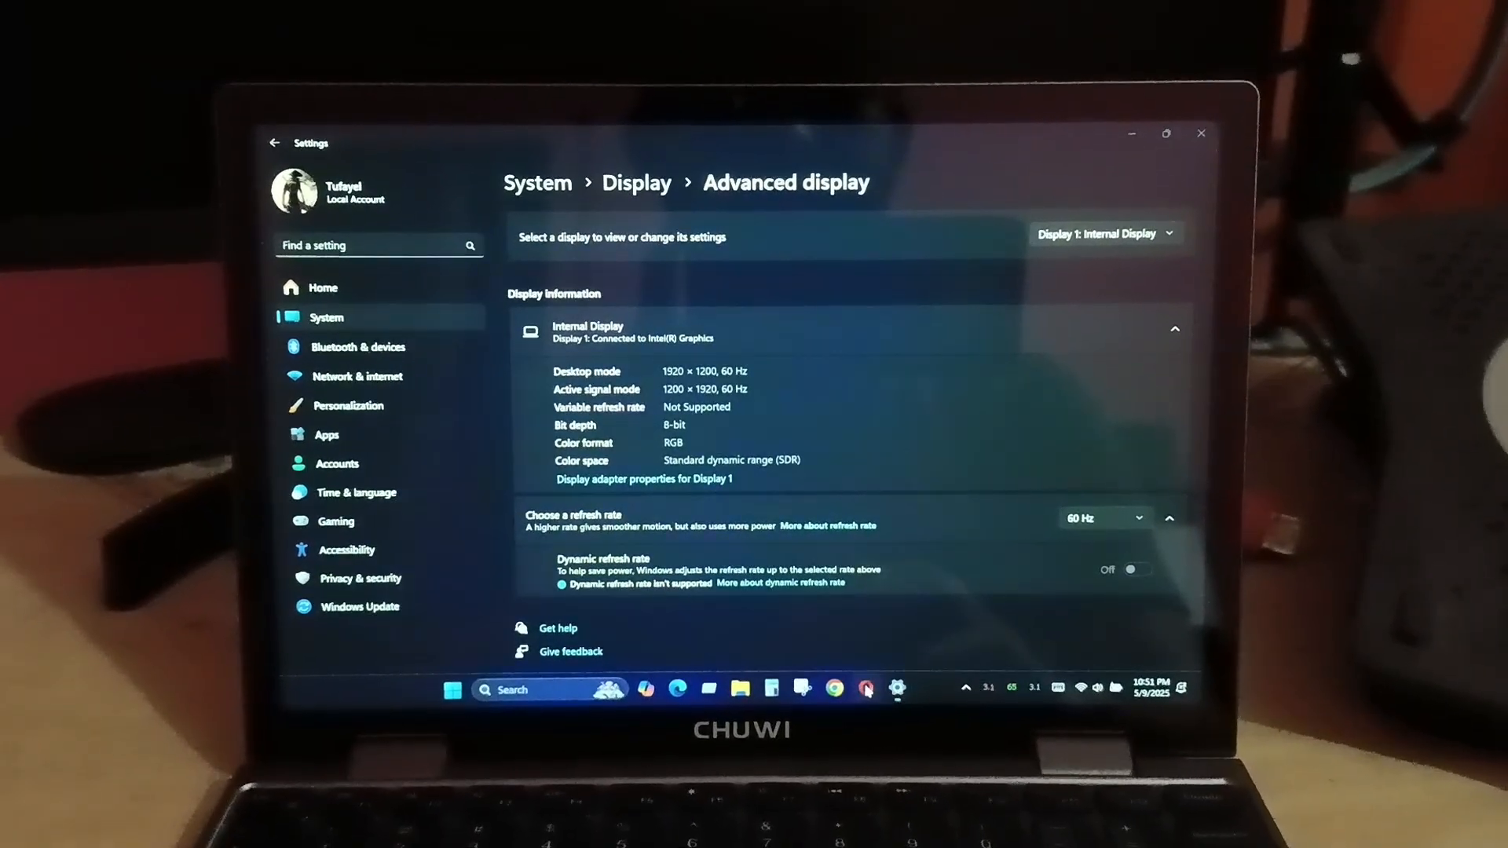
right_click(878, 688)
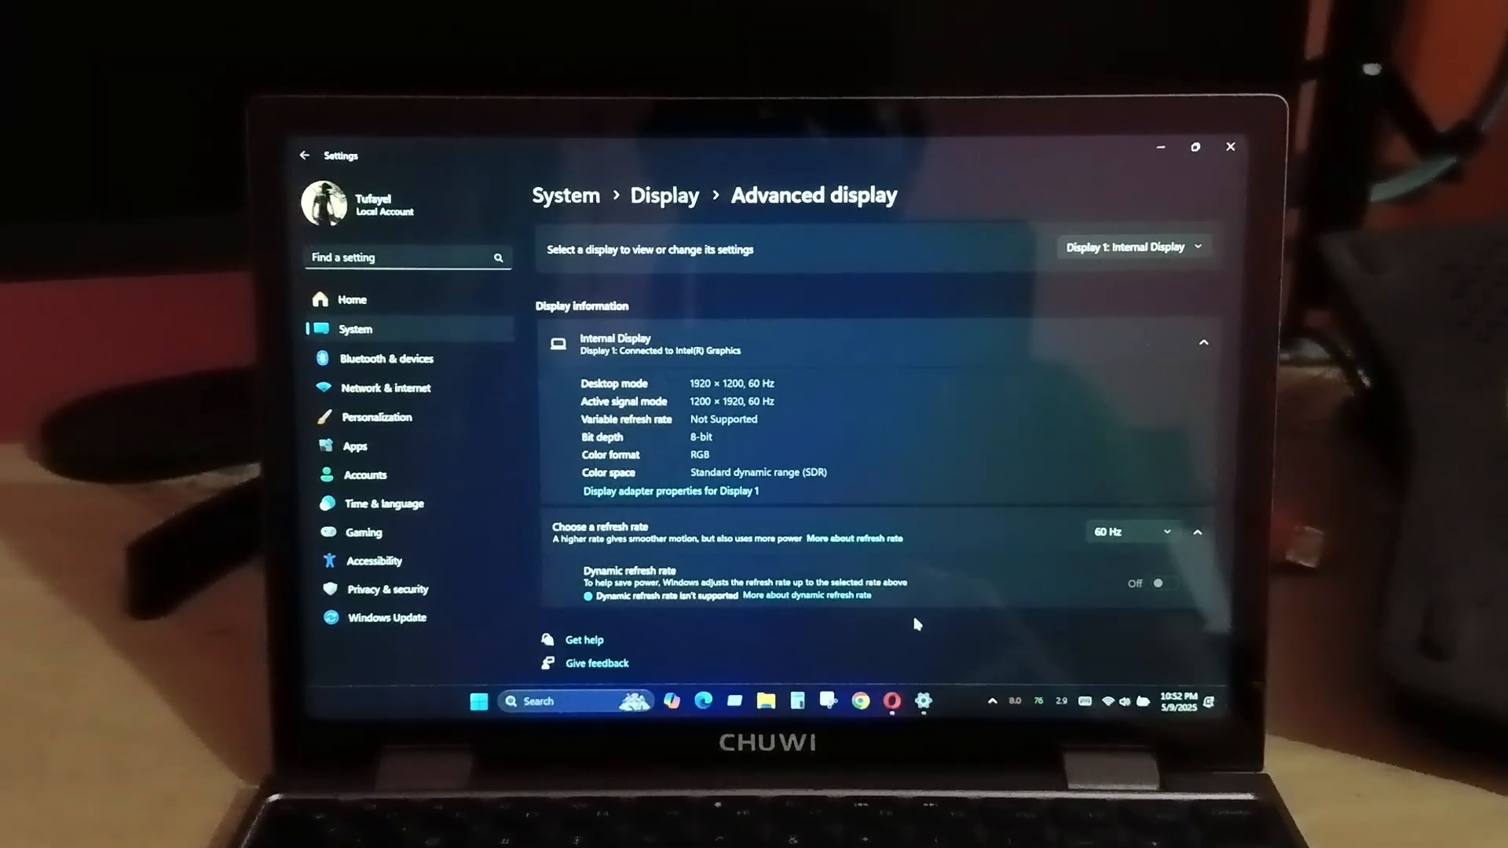
left_click(893, 700)
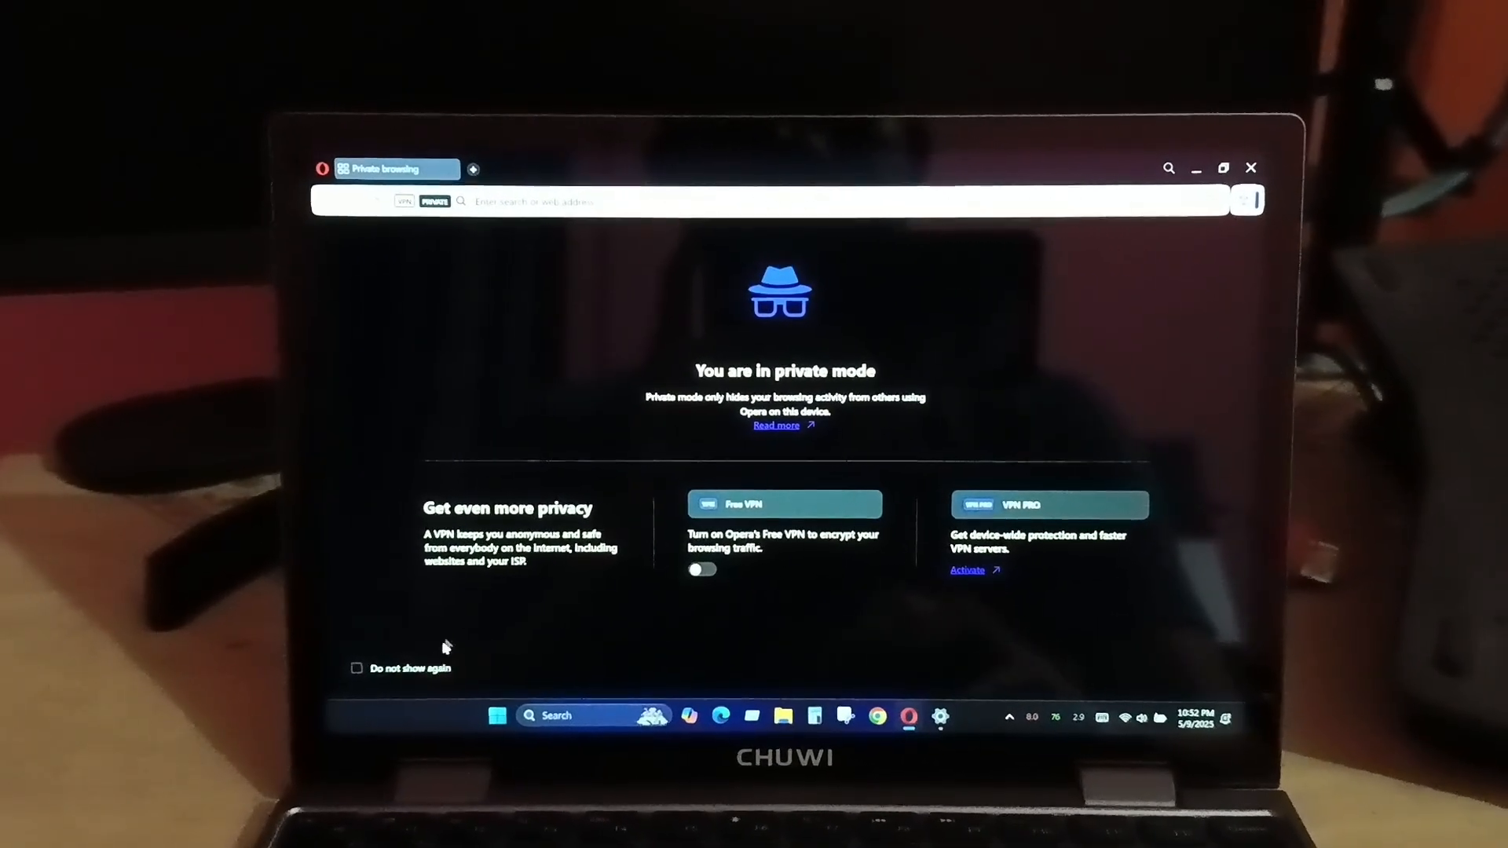
- Tick 'Do not show again' on the default-browser bar, dismiss it, and enter 'ufo test' as a search
left_click(357, 668)
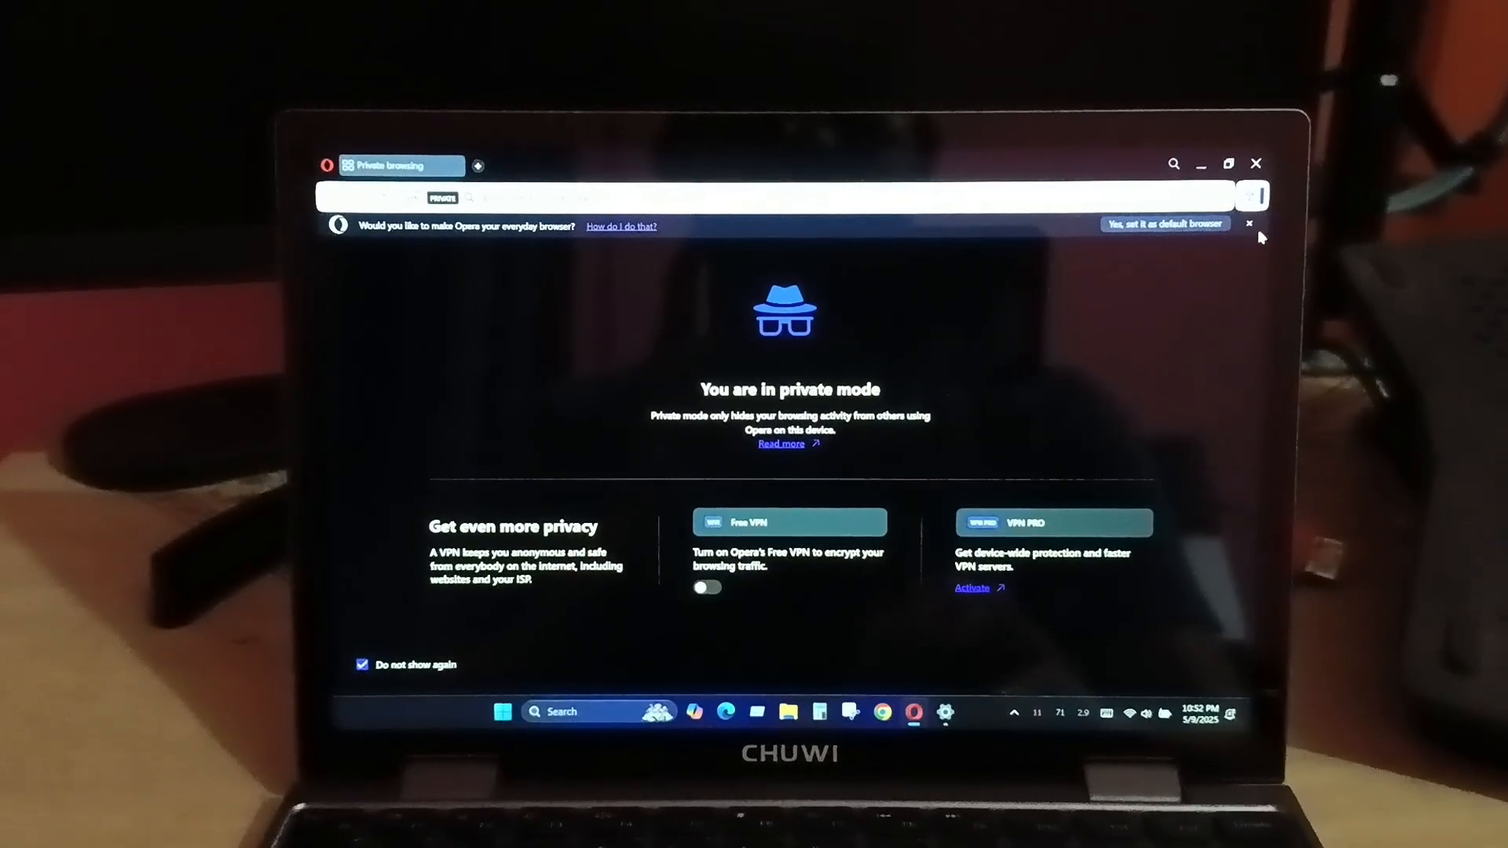
left_click(1249, 223)
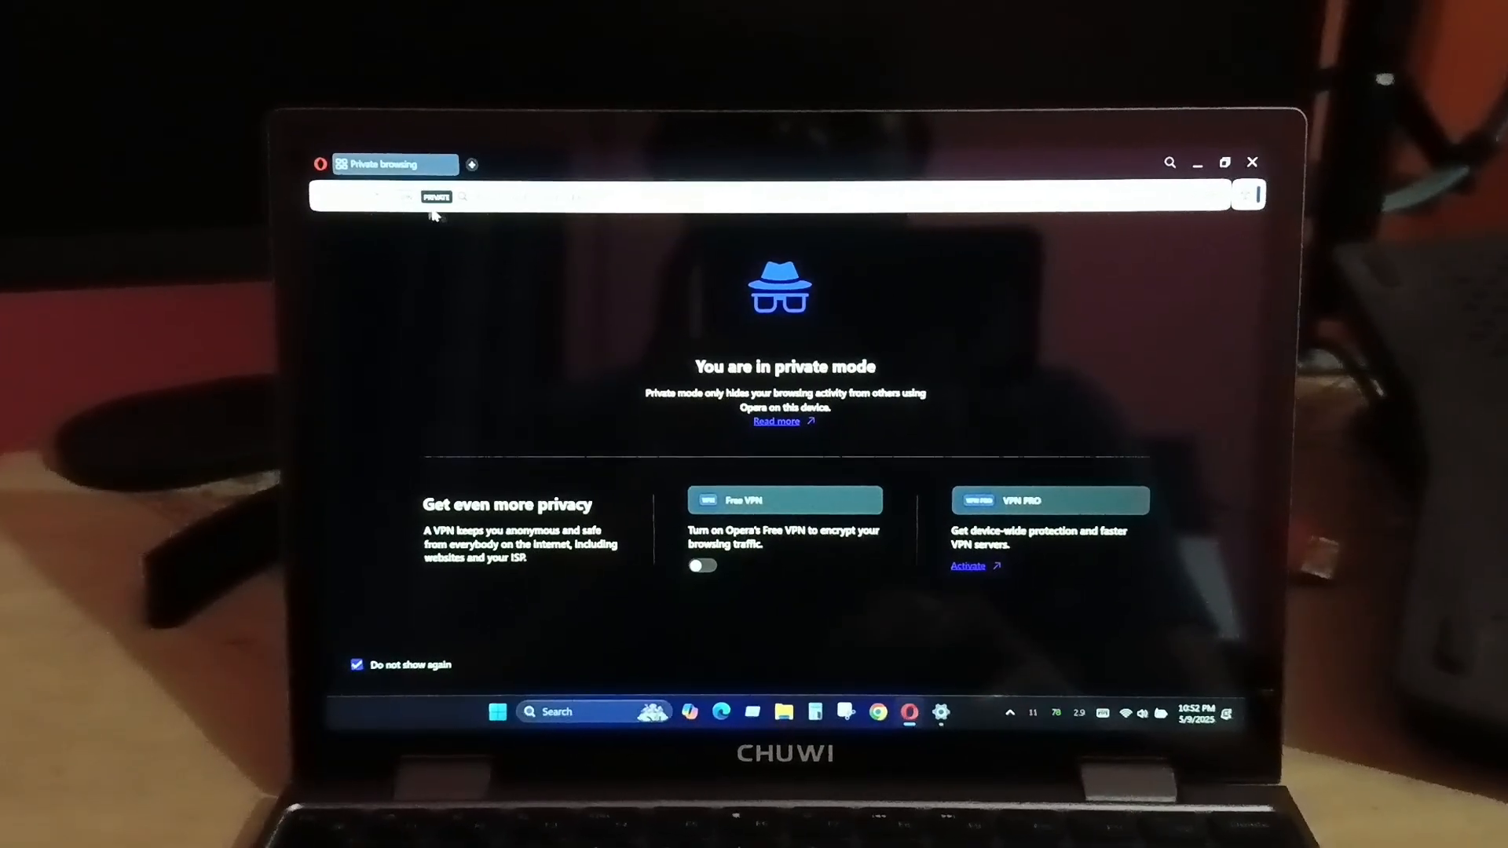
left_click(472, 163)
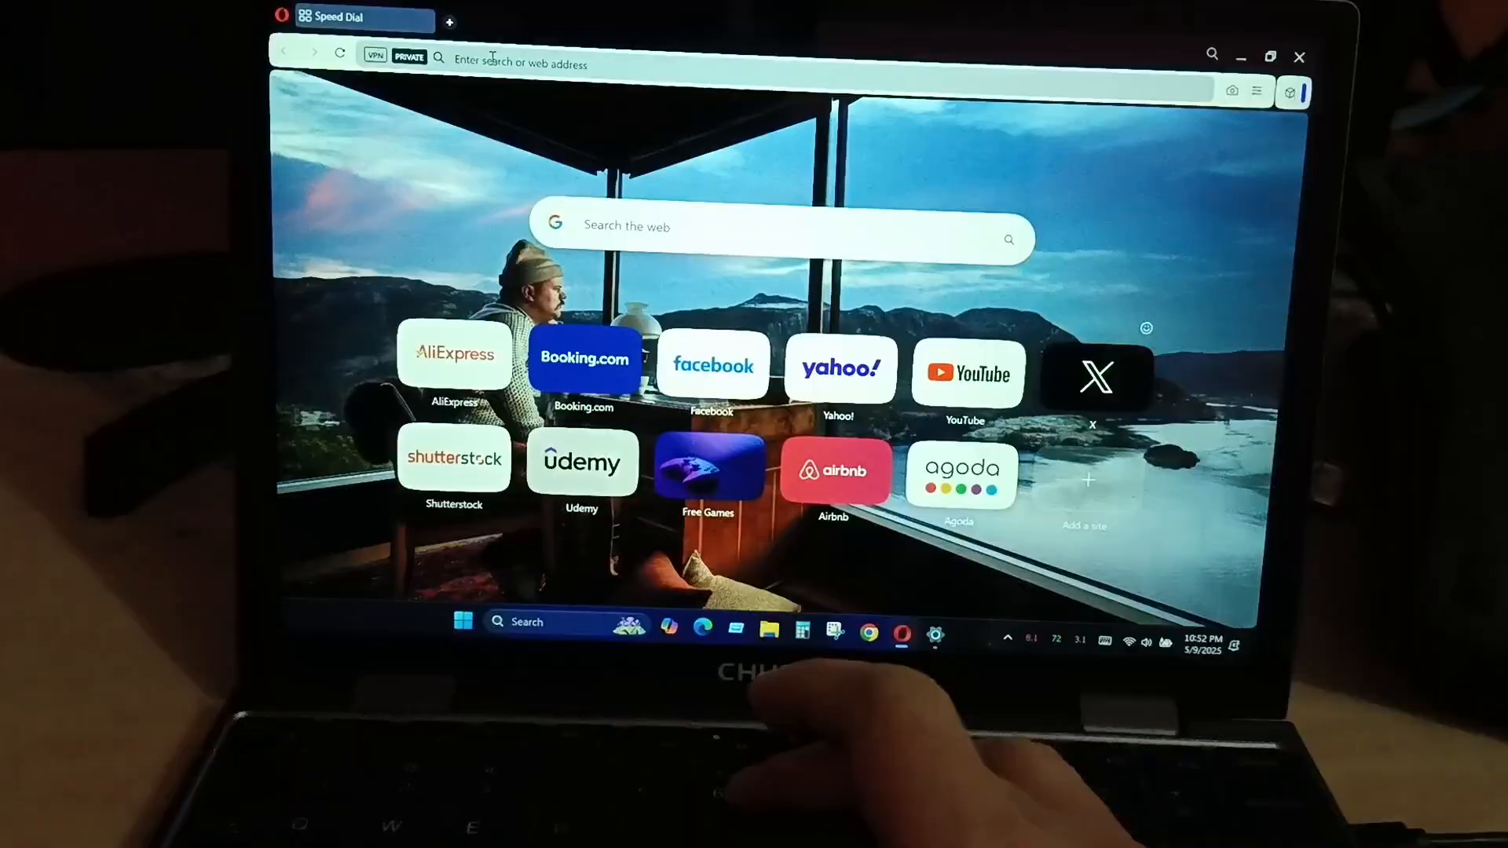
type("ufi")
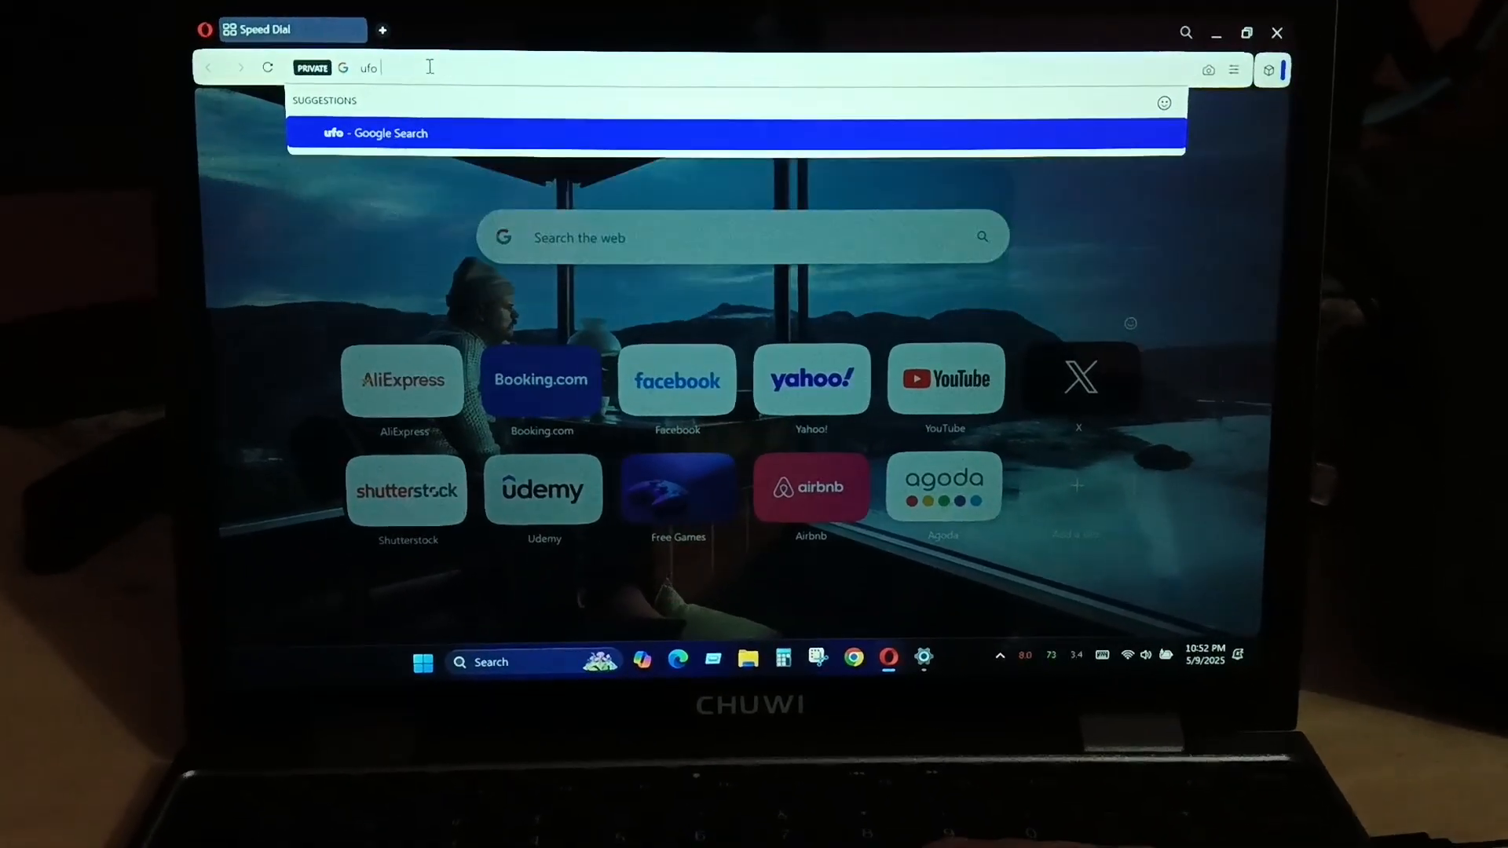
type("test")
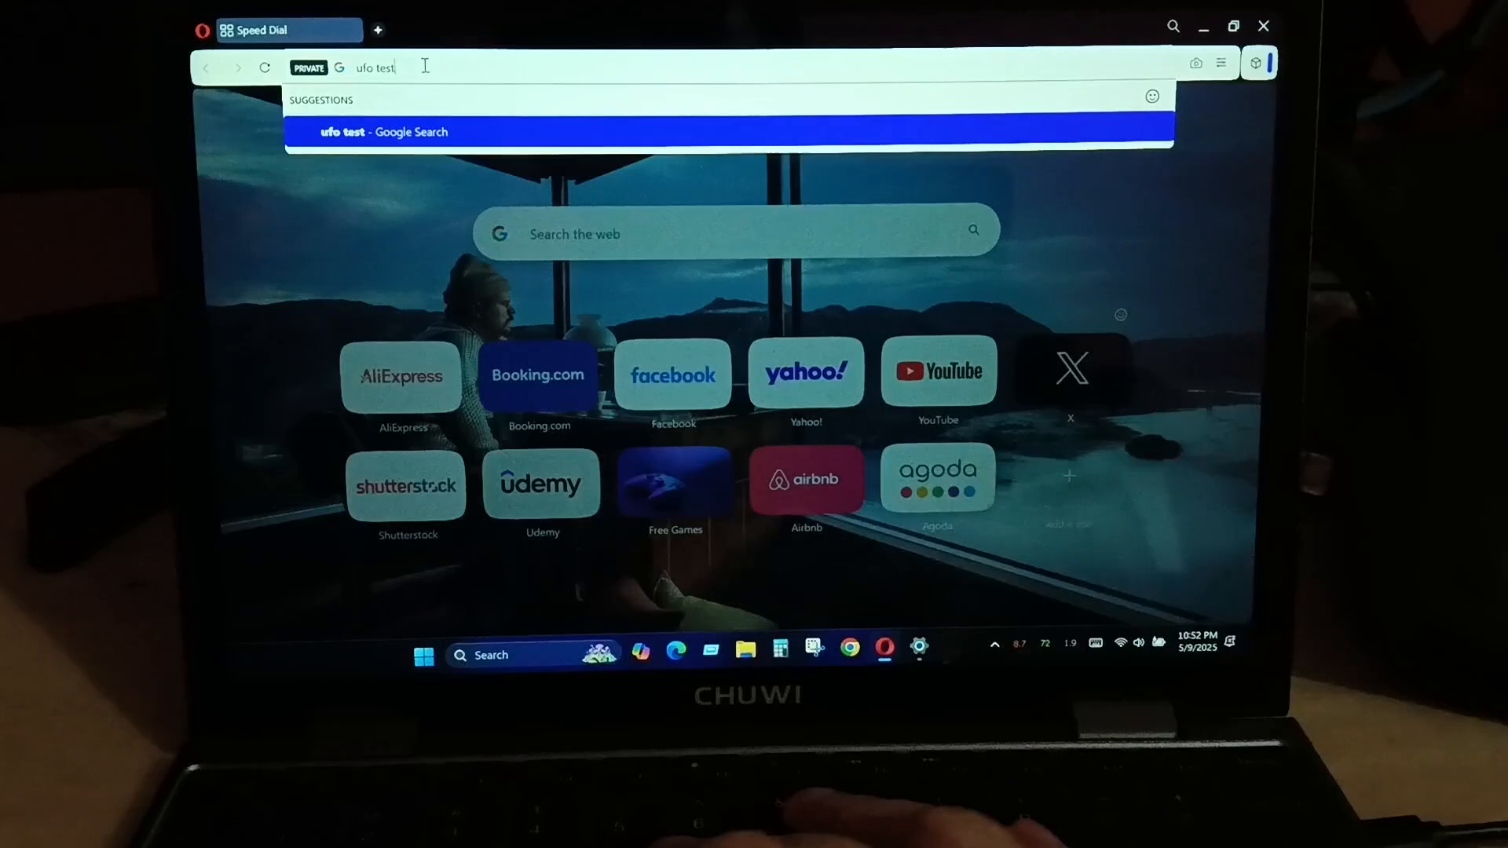
- Run the search, load 'UFO Test: Multiple Framerates' reading 60 Hz, then start a new tab
key("Return")
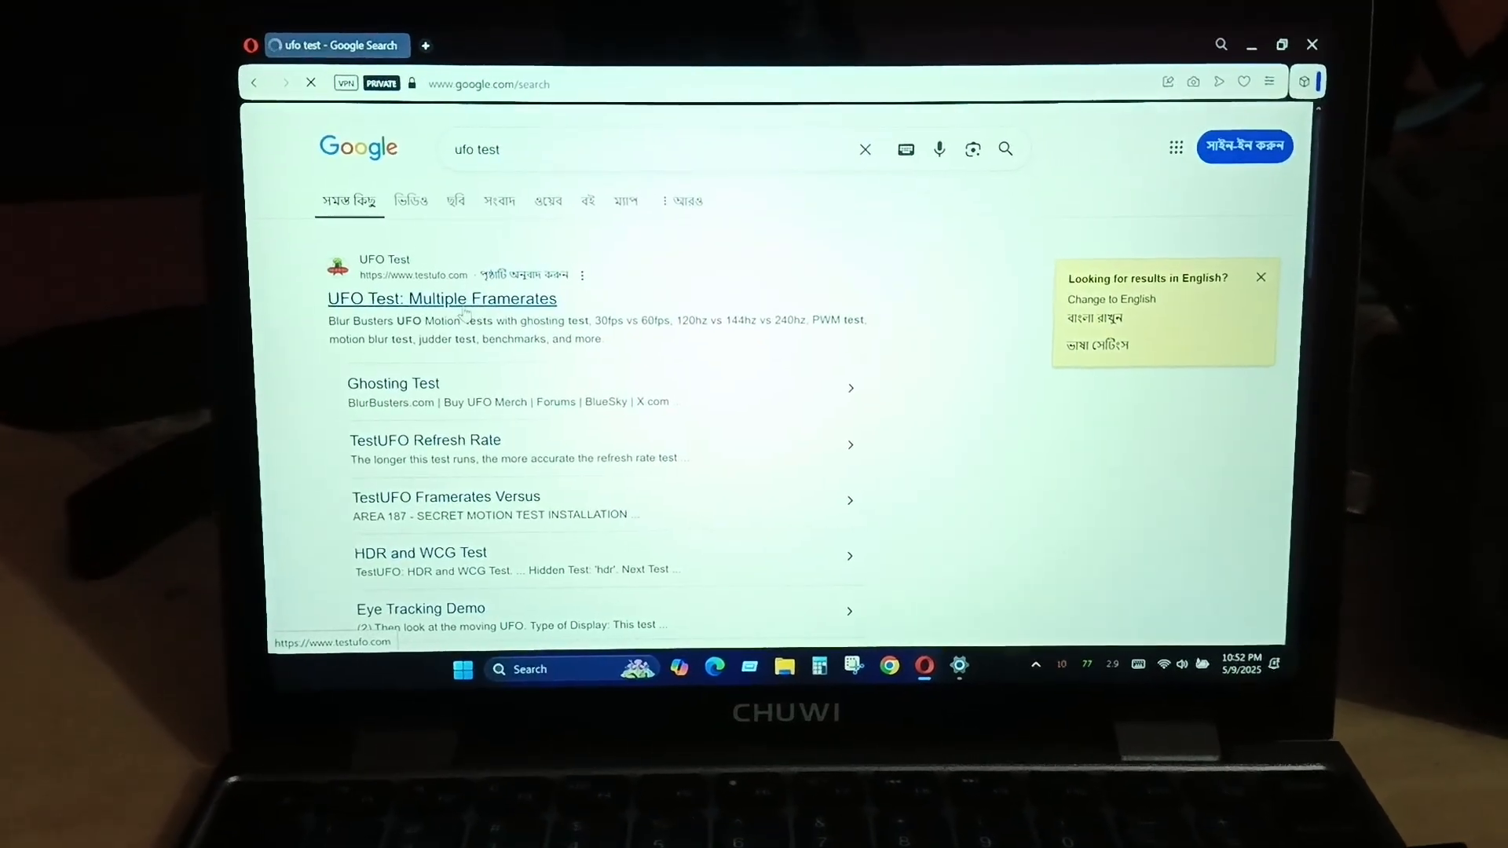
left_click(441, 298)
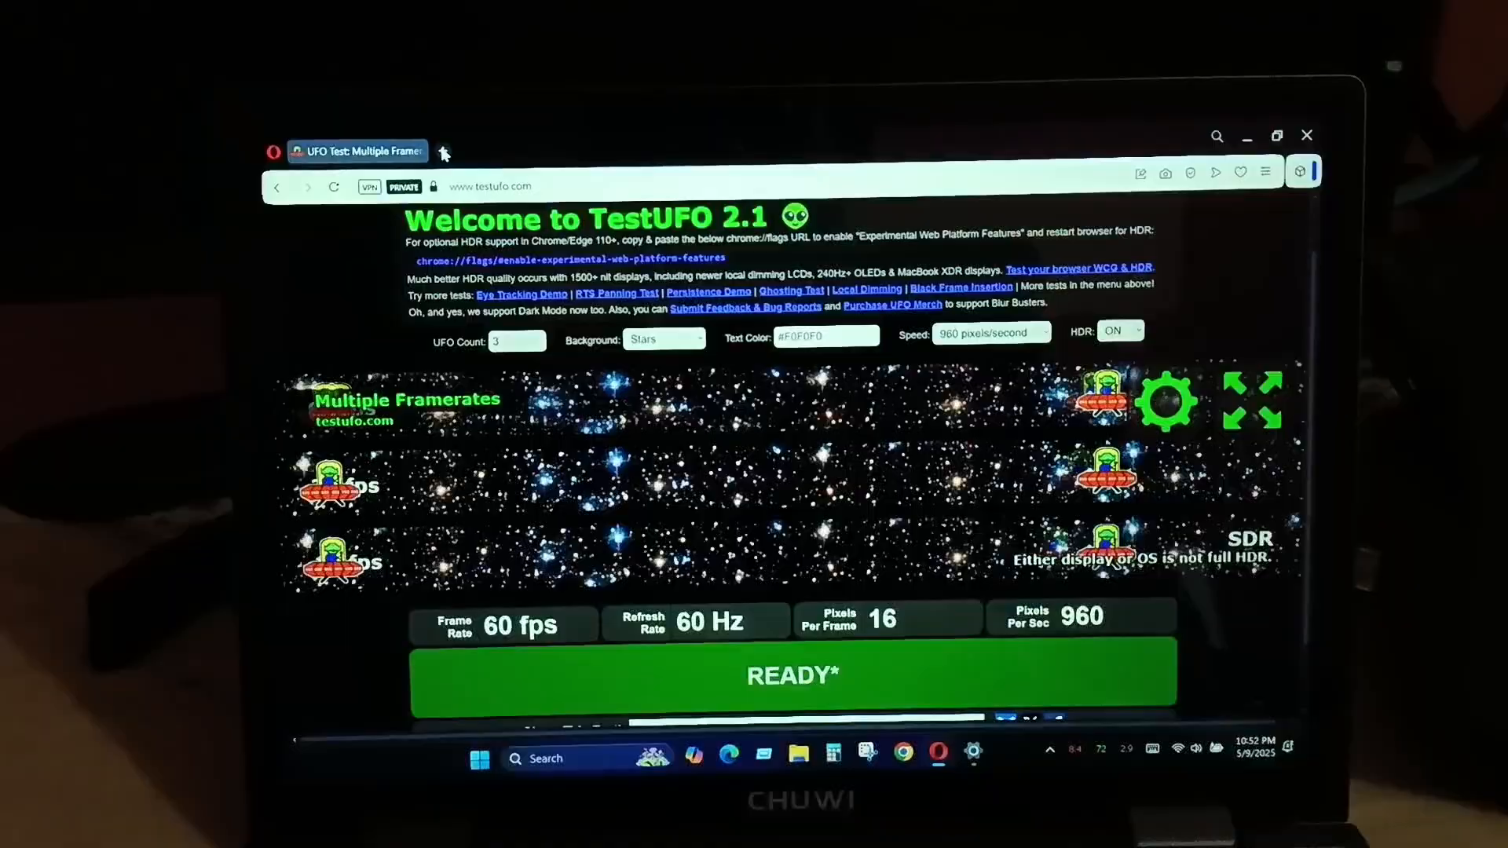
left_click(443, 152)
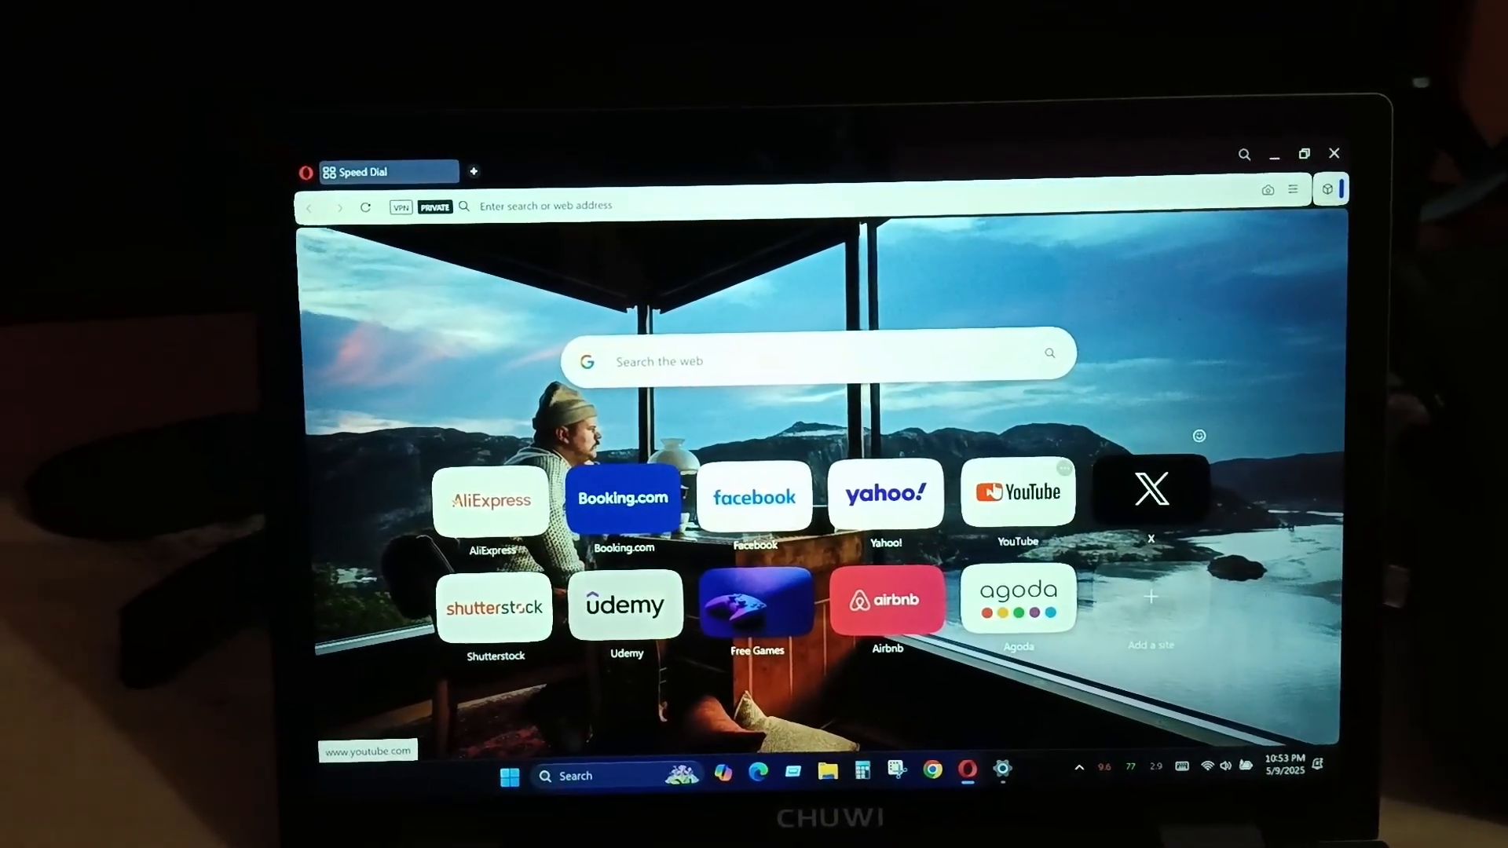
- From the YouTube speed dial, search '4k video' and play COSTA RICA IN 4K 60fps HDR (ULTRA HD)
left_click(1017, 492)
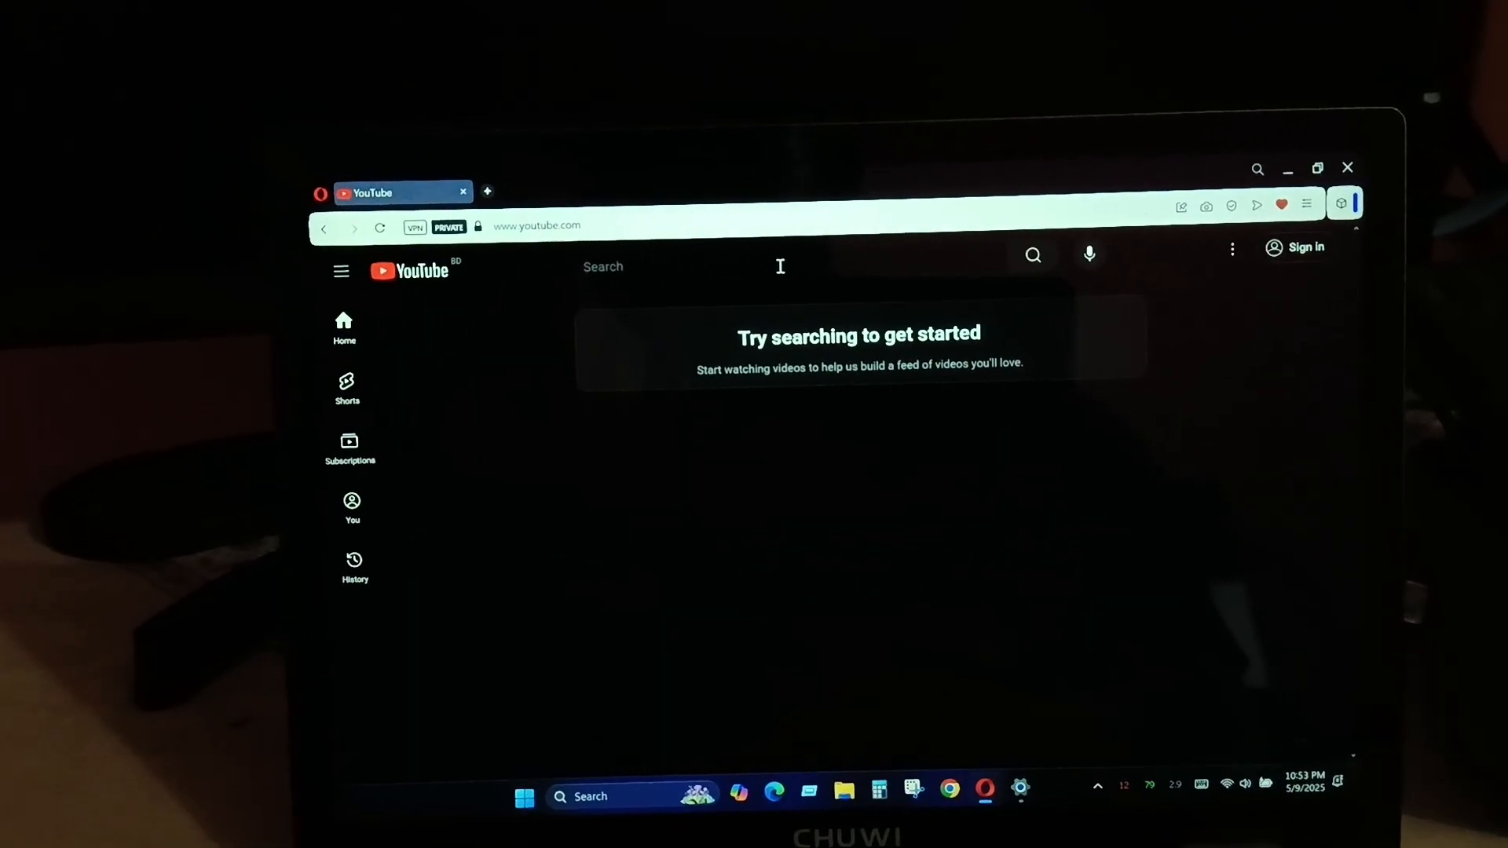
type("4")
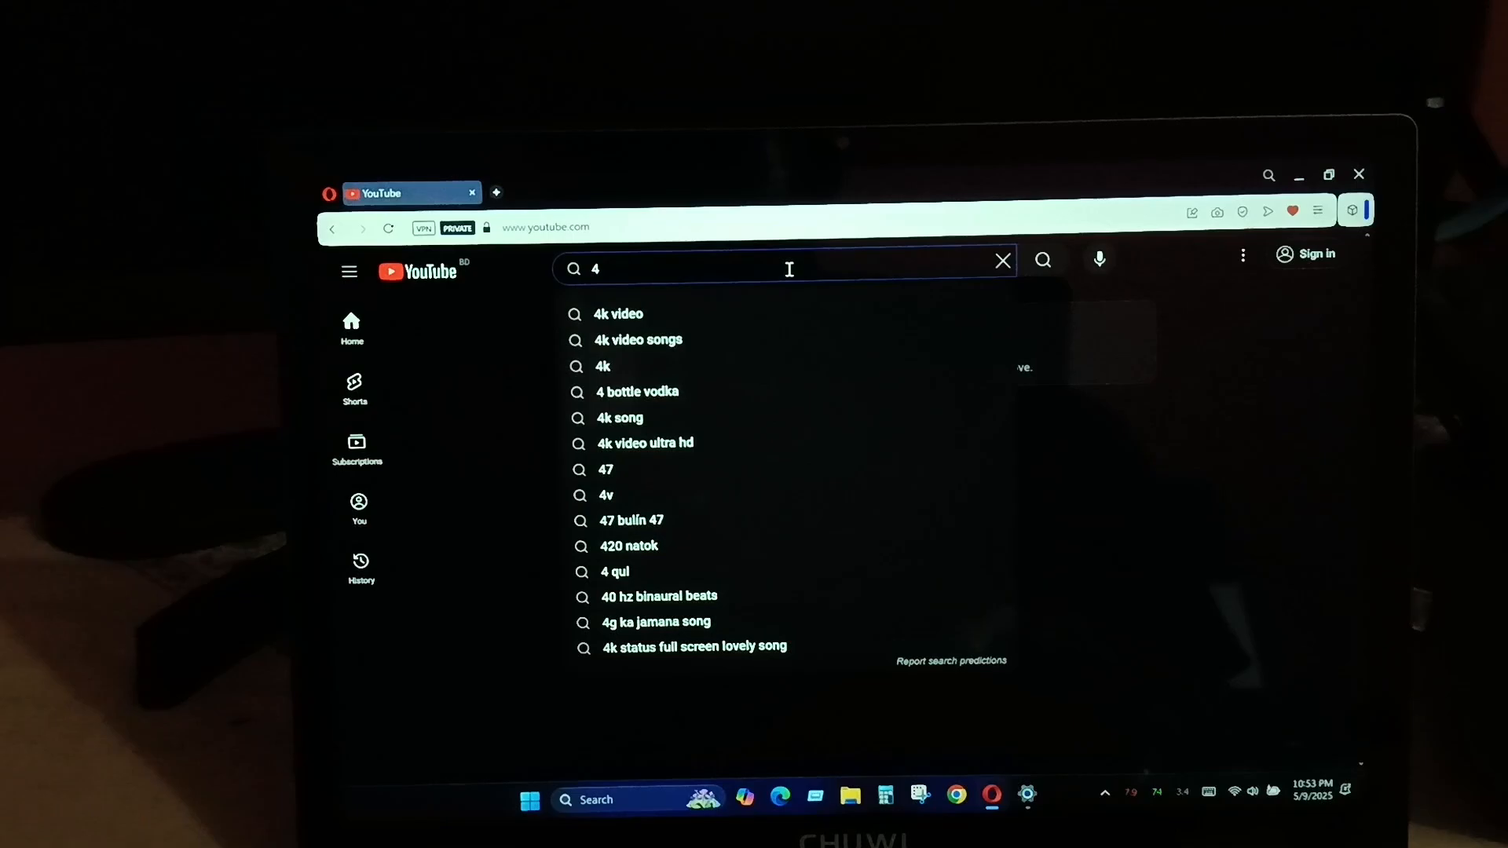
left_click(616, 315)
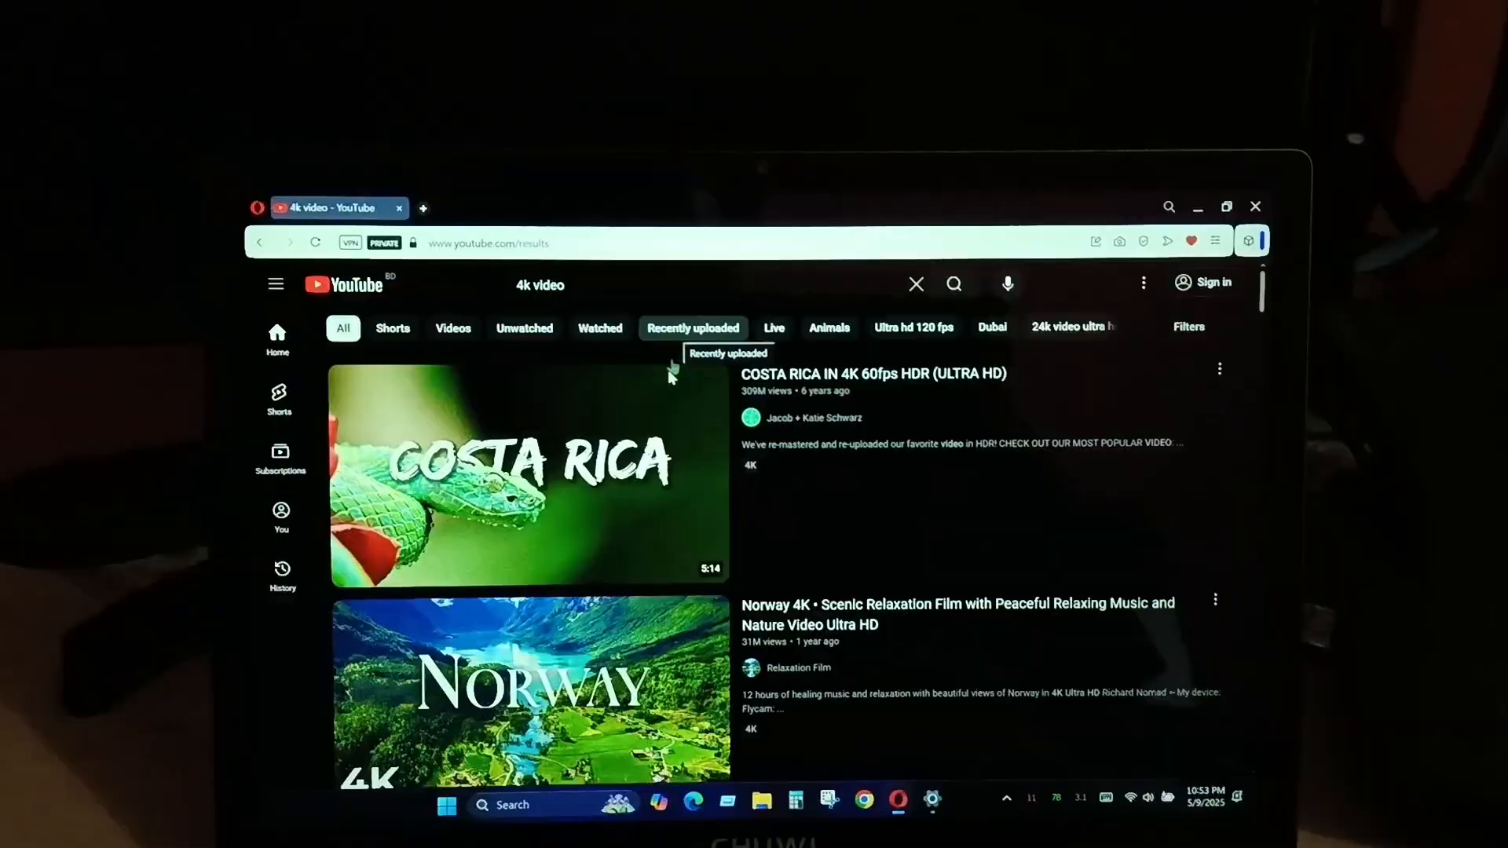
left_click(530, 476)
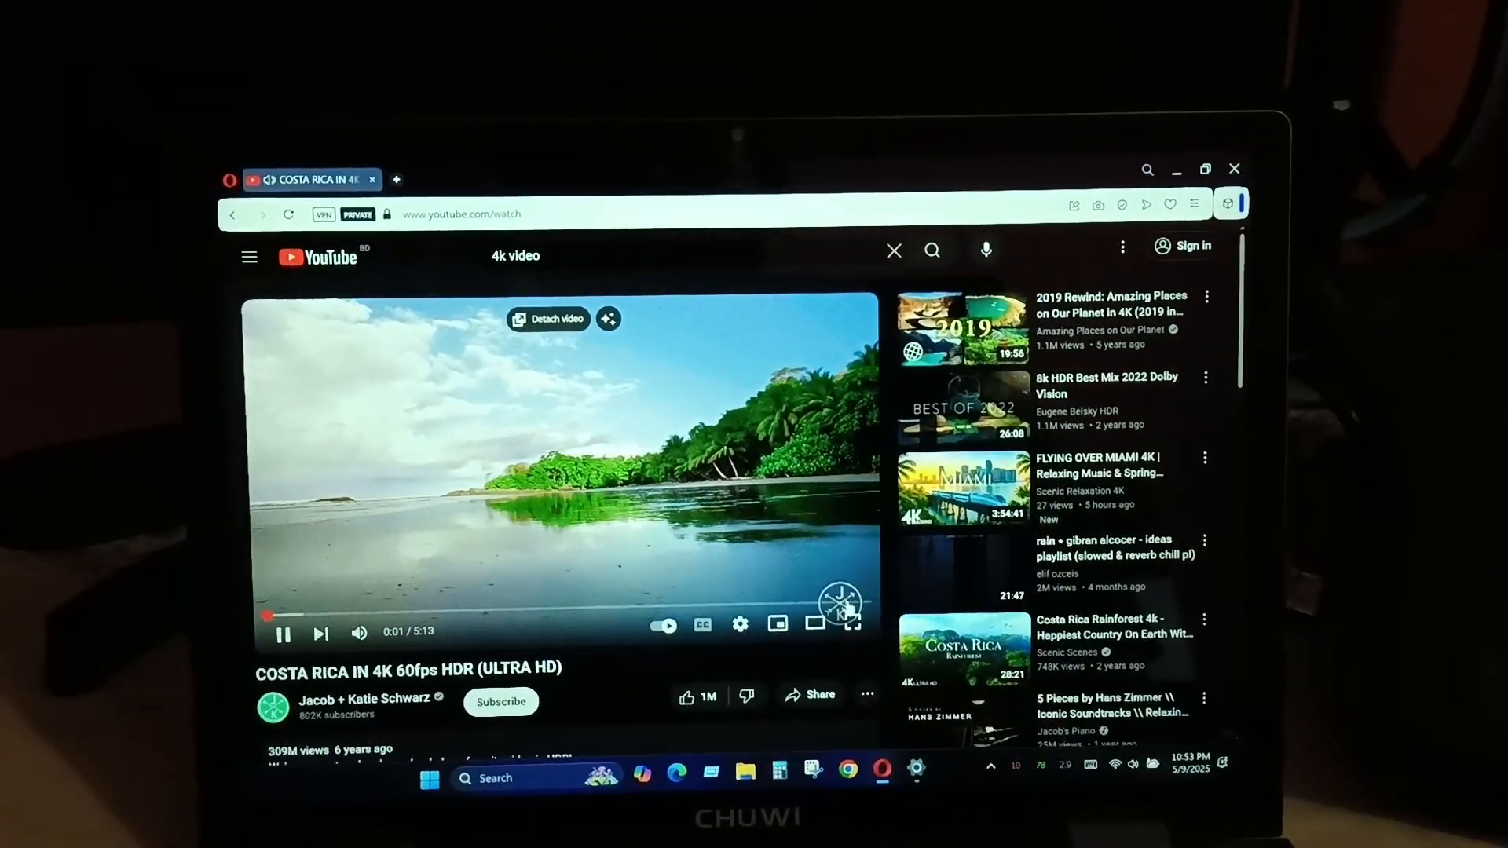
- In fullscreen, show 'Stats for nerds' reporting 3840x2160 at 60 fps, then leave fullscreen
left_click(850, 625)
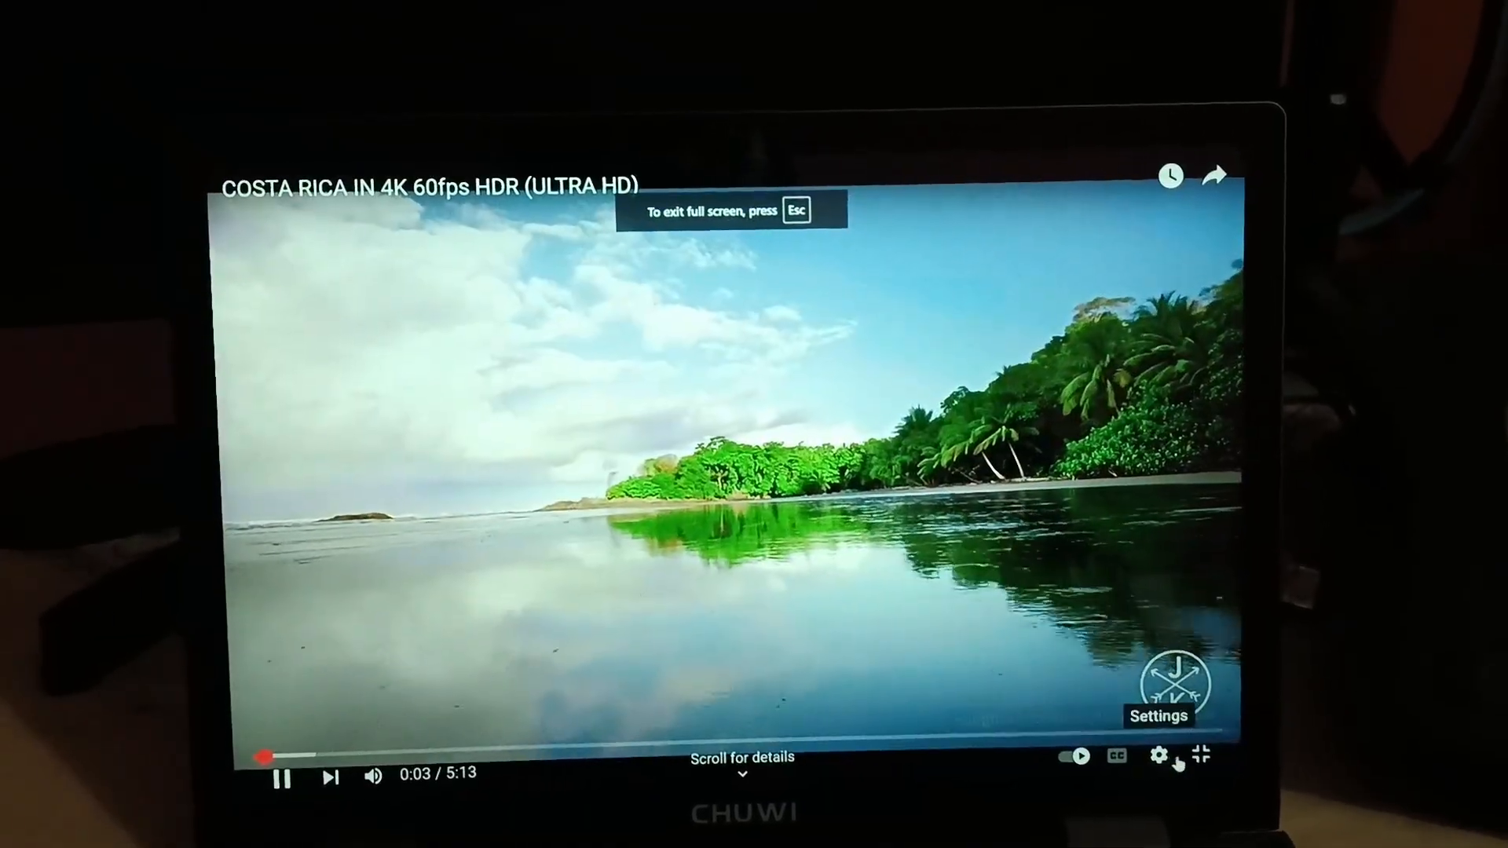
left_click(1160, 754)
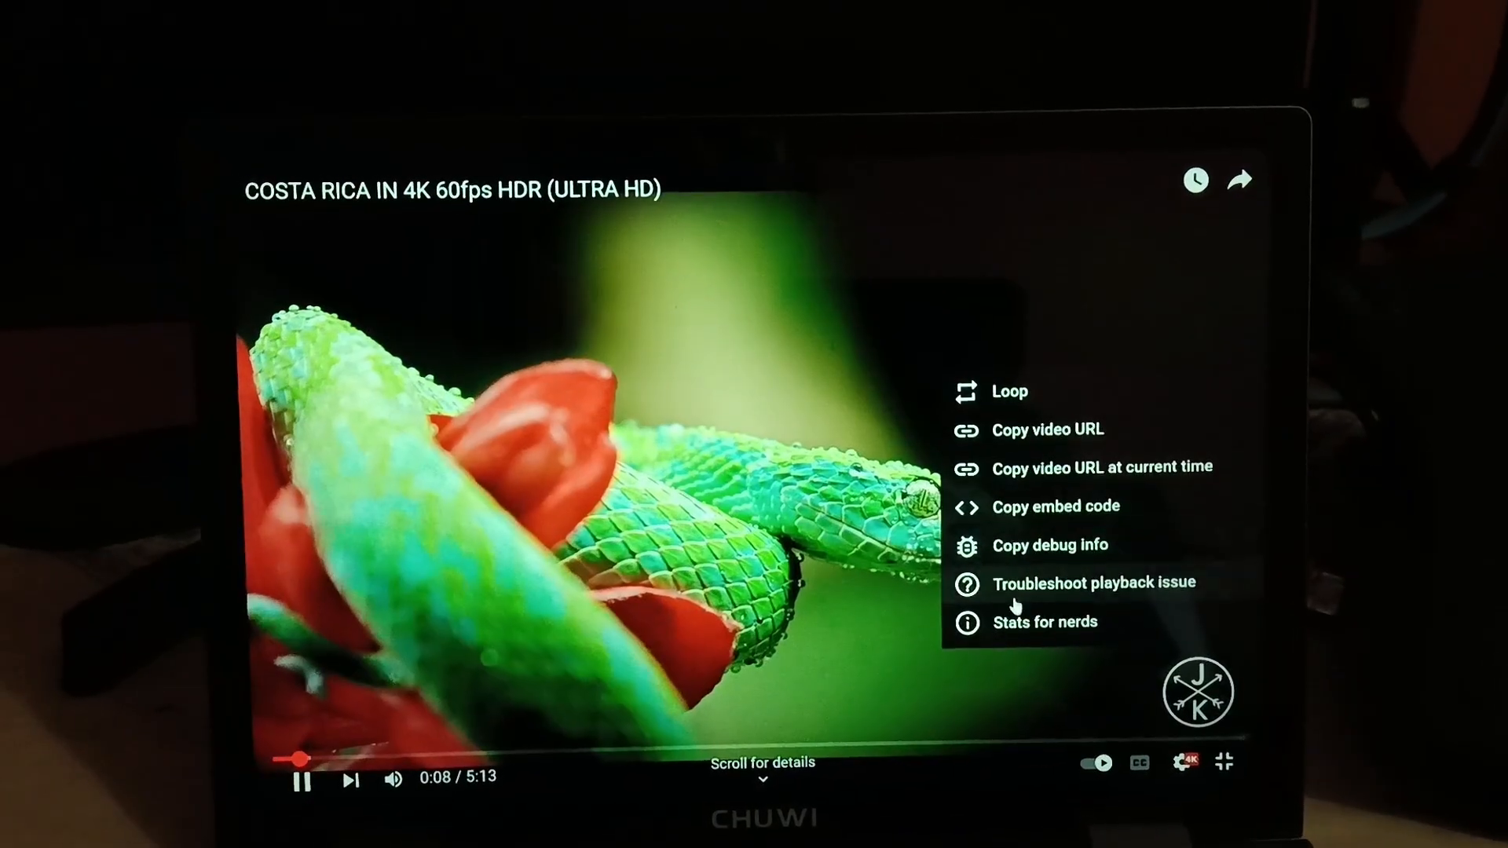
left_click(1043, 622)
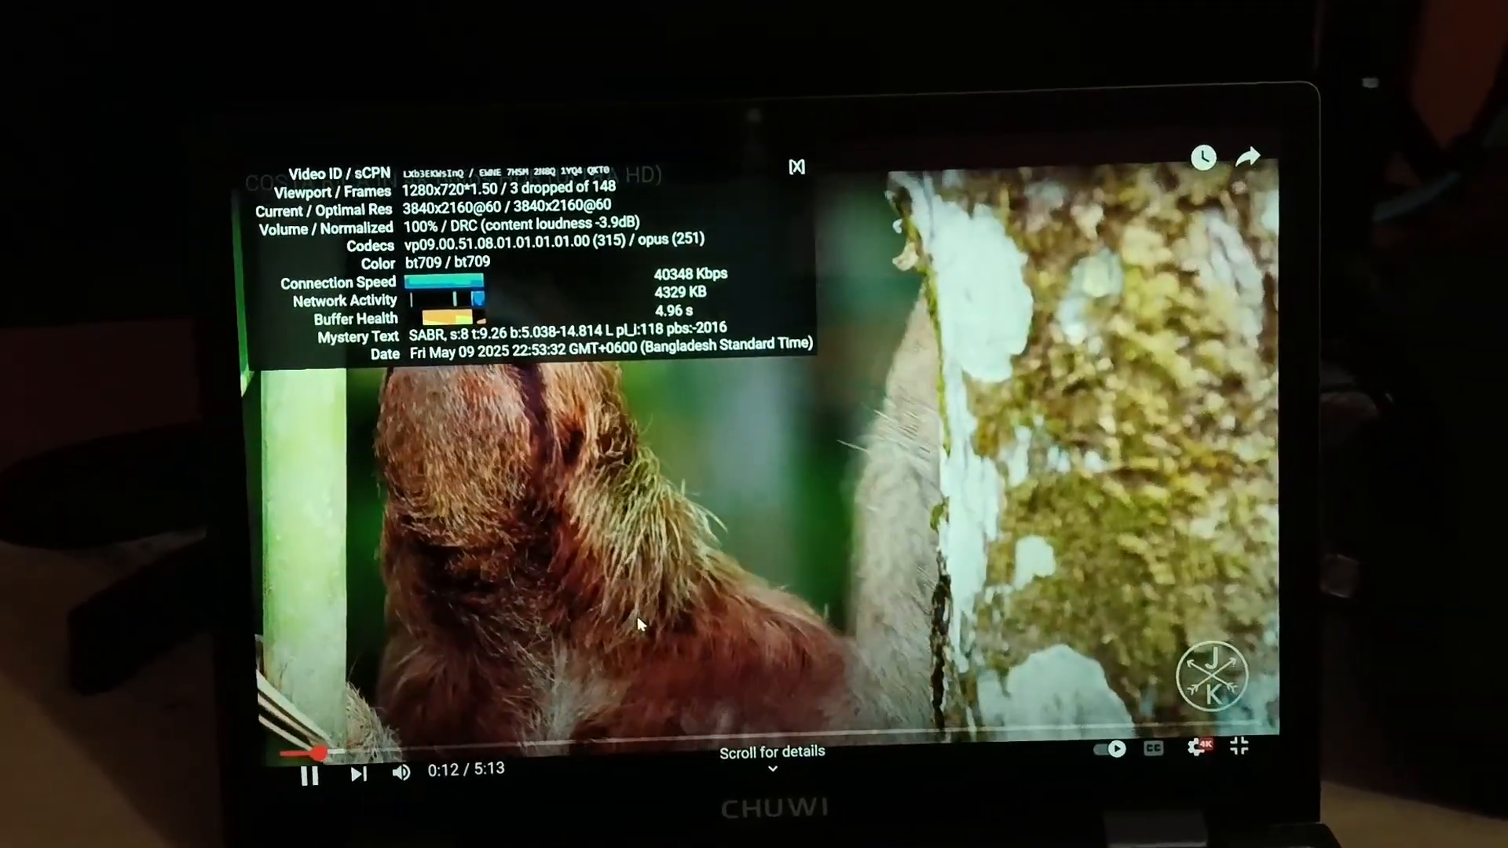
left_click(400, 773)
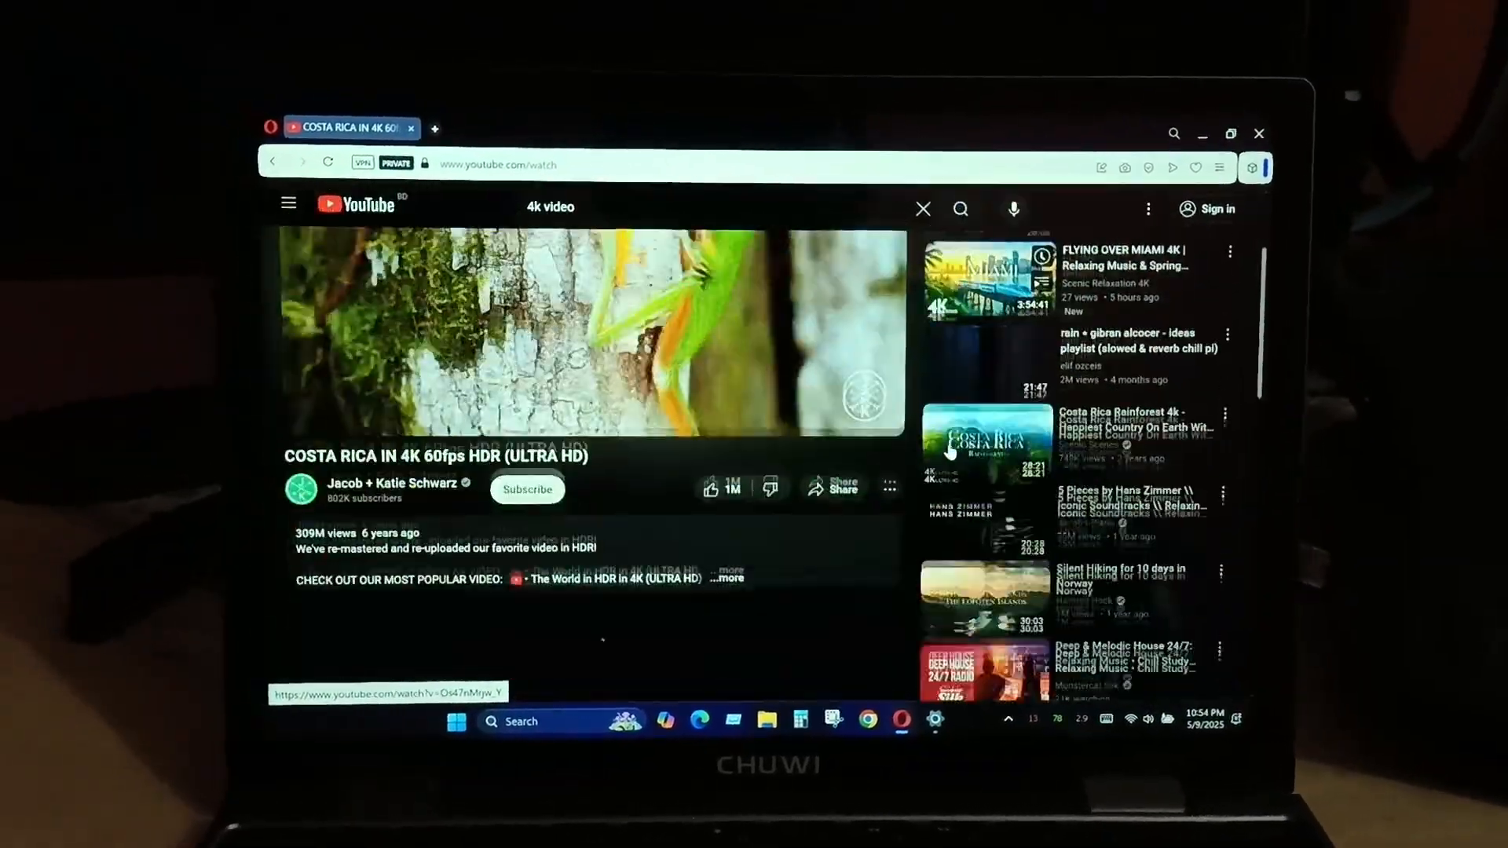
scroll("down", 3)
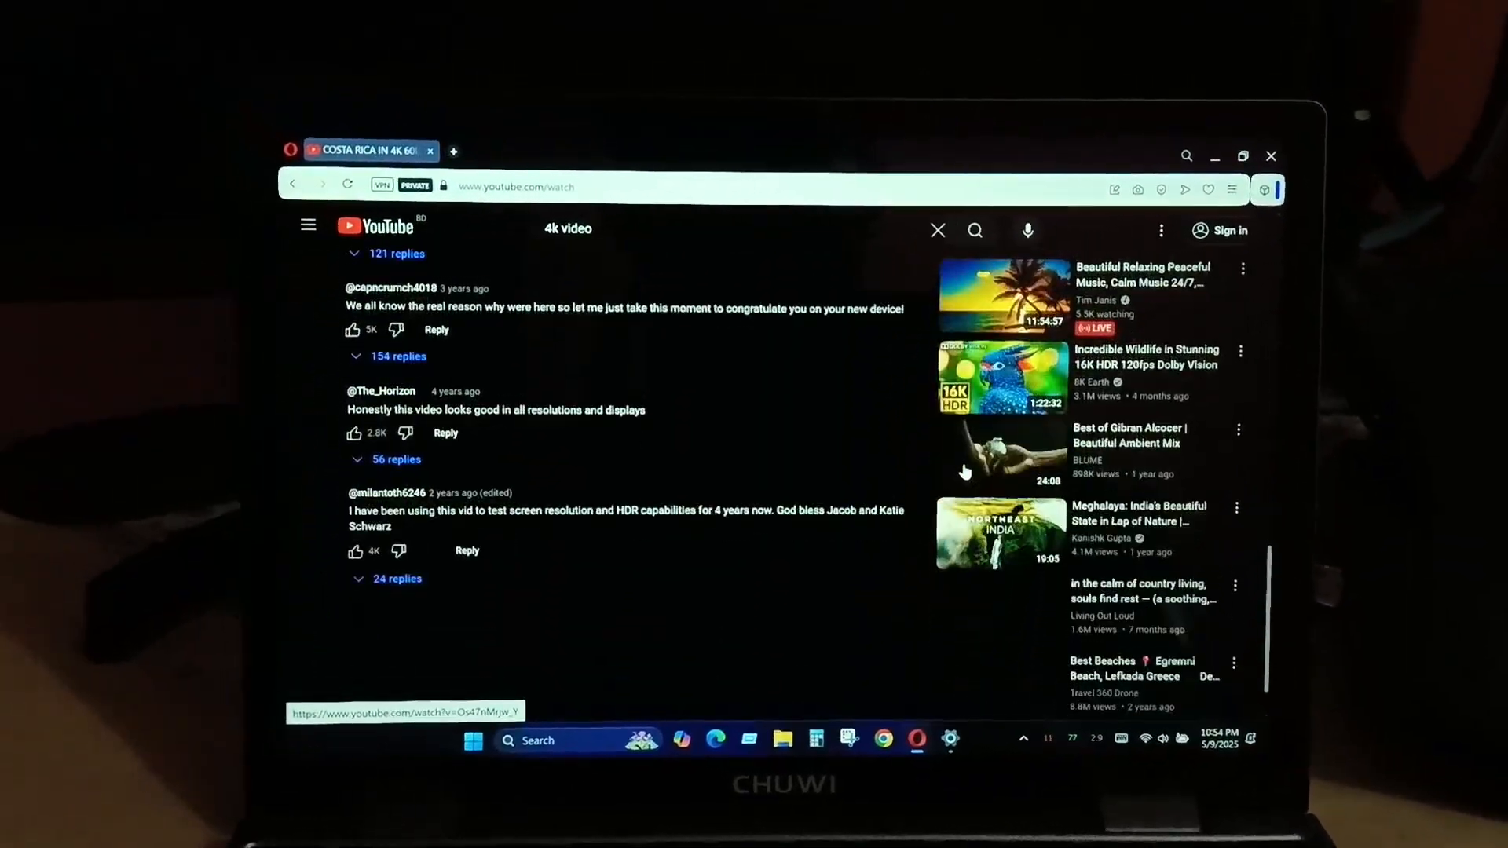
scroll("up", 3)
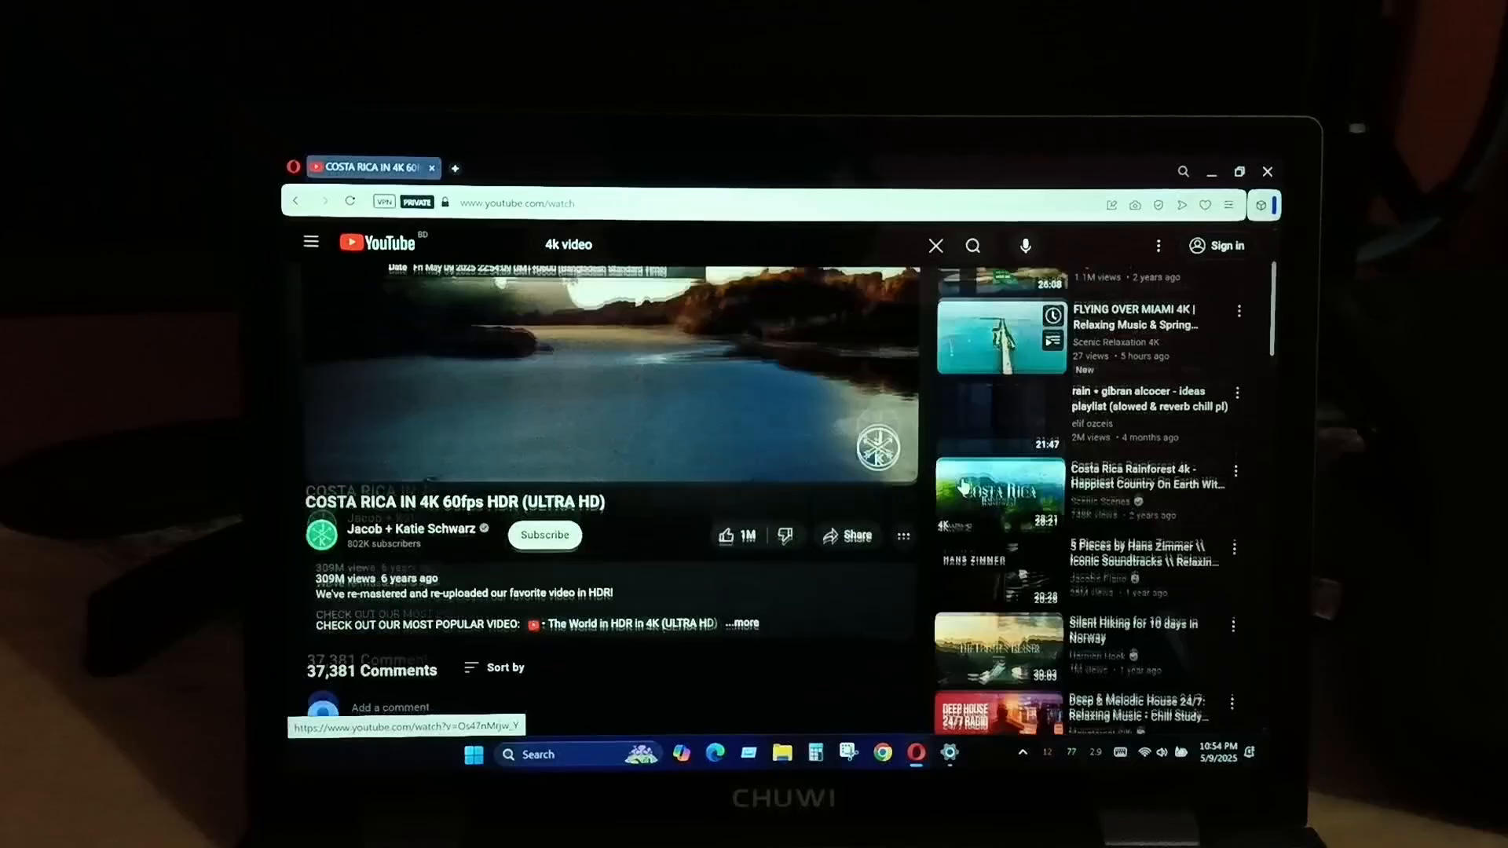
scroll("down", 3)
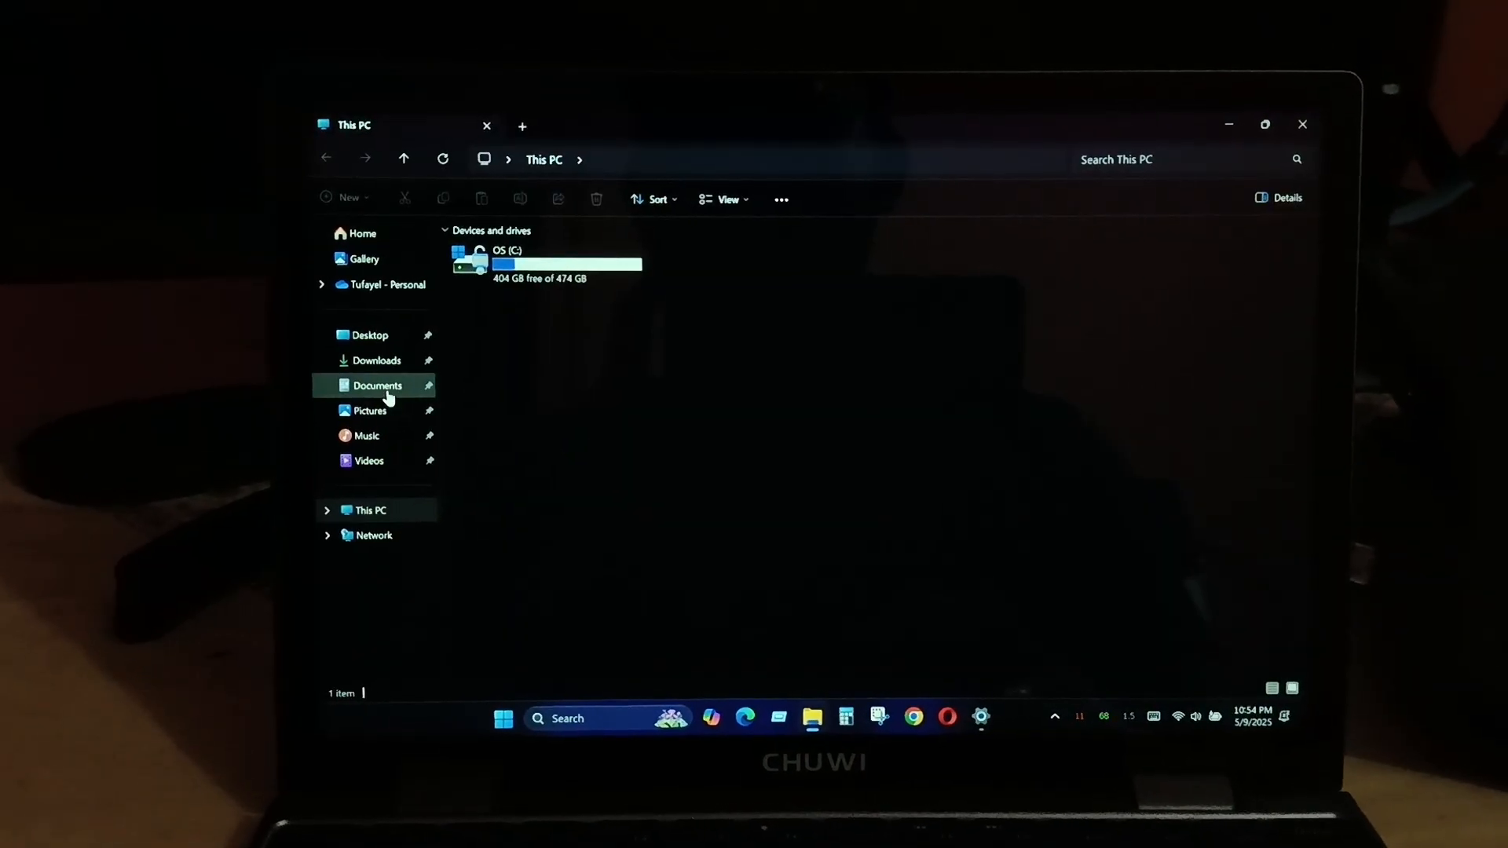
- Browse Documents > Display Refresh Rate Software > cru-1.5.3 and launch CRU.exe
left_click(377, 385)
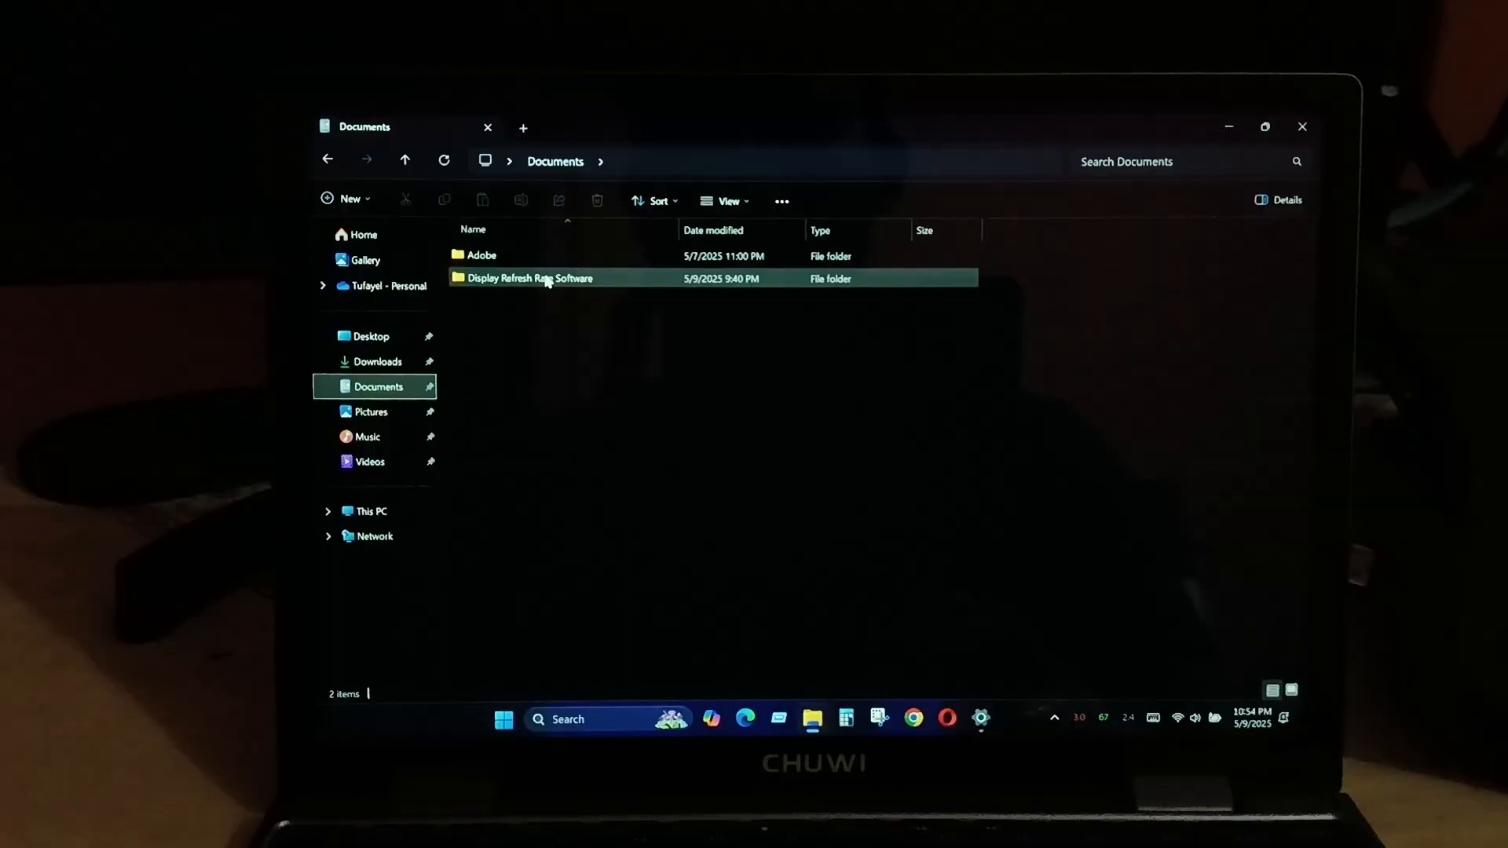
double_click(528, 278)
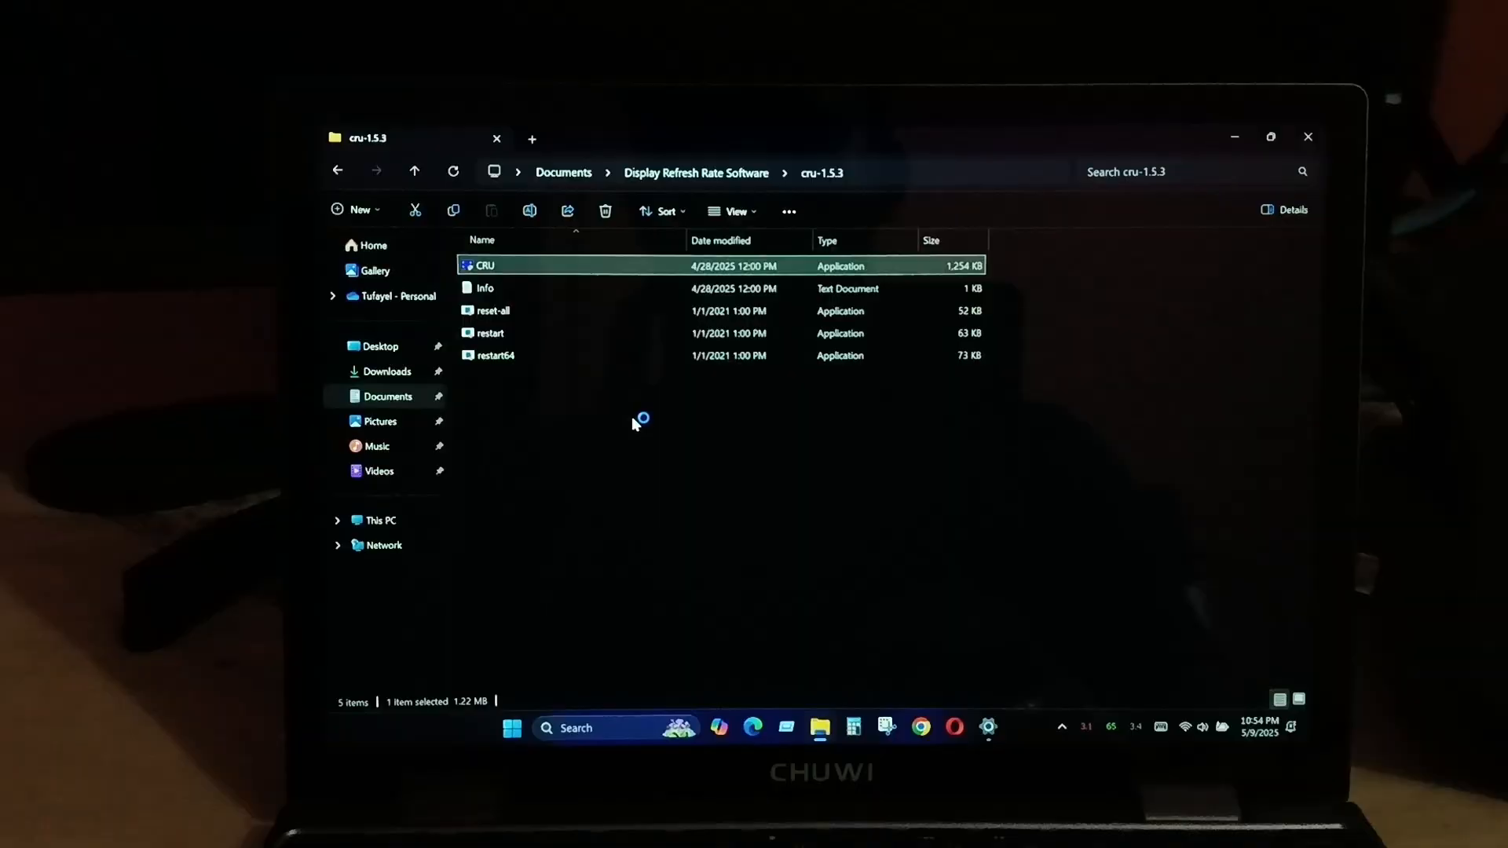
double_click(483, 266)
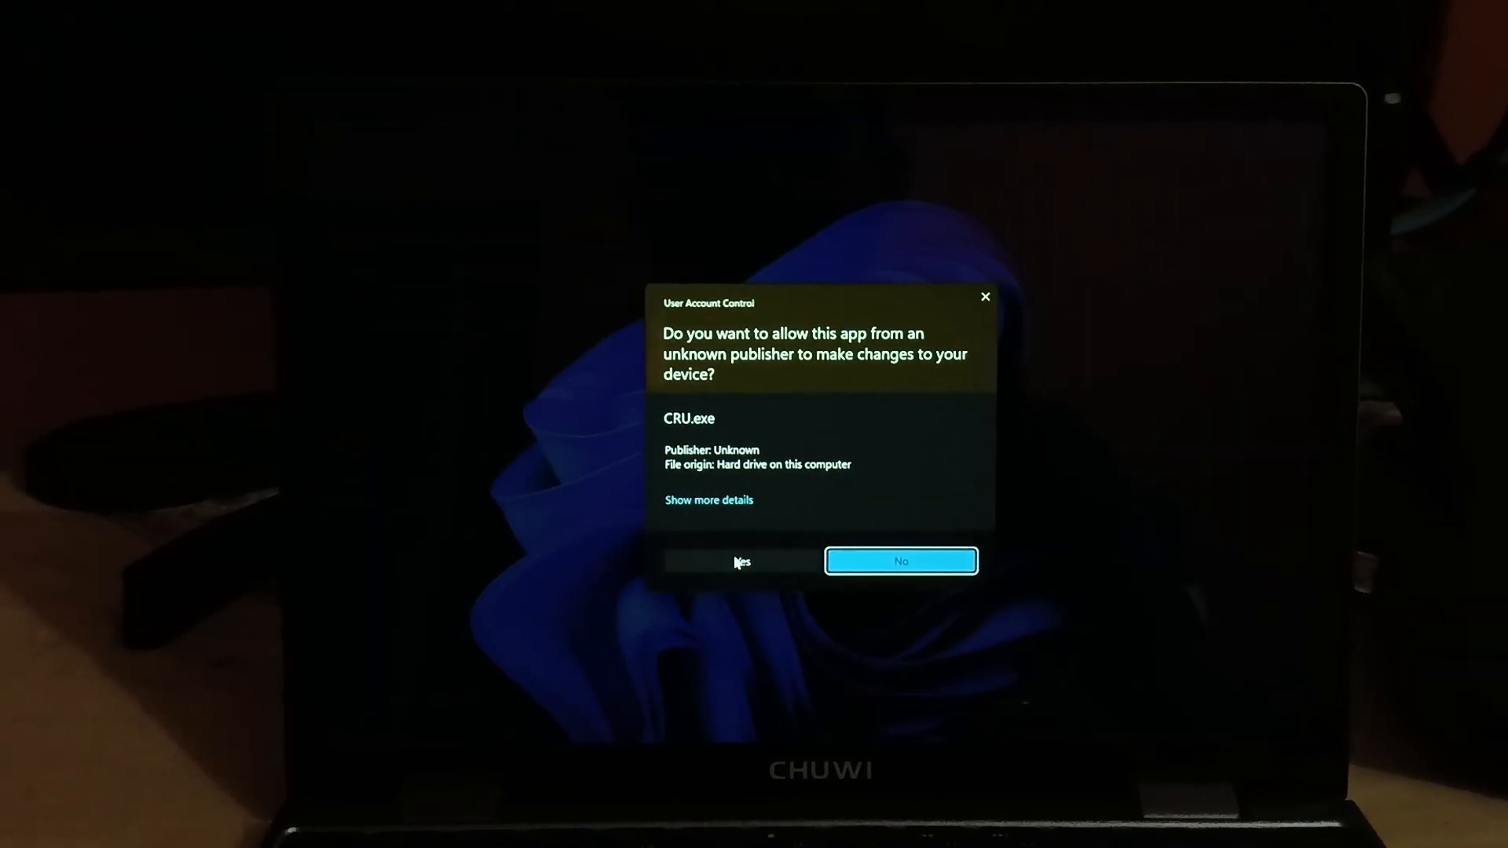
- Approve the UAC prompt, edit the 1200x1920 @ 60 Hz detailed resolution to view its timings, then cancel out
left_click(740, 562)
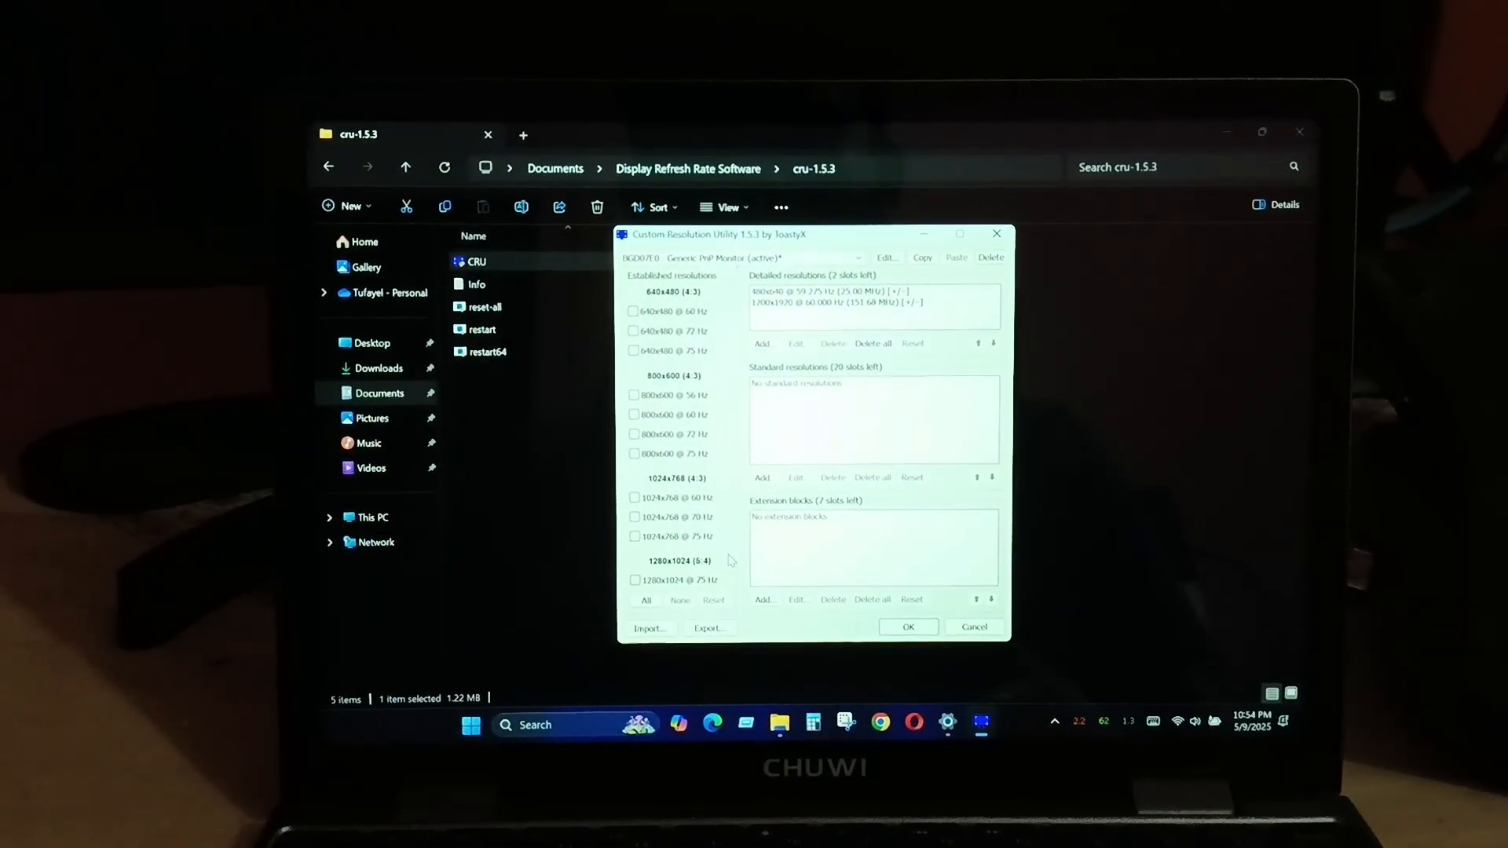
left_click(871, 302)
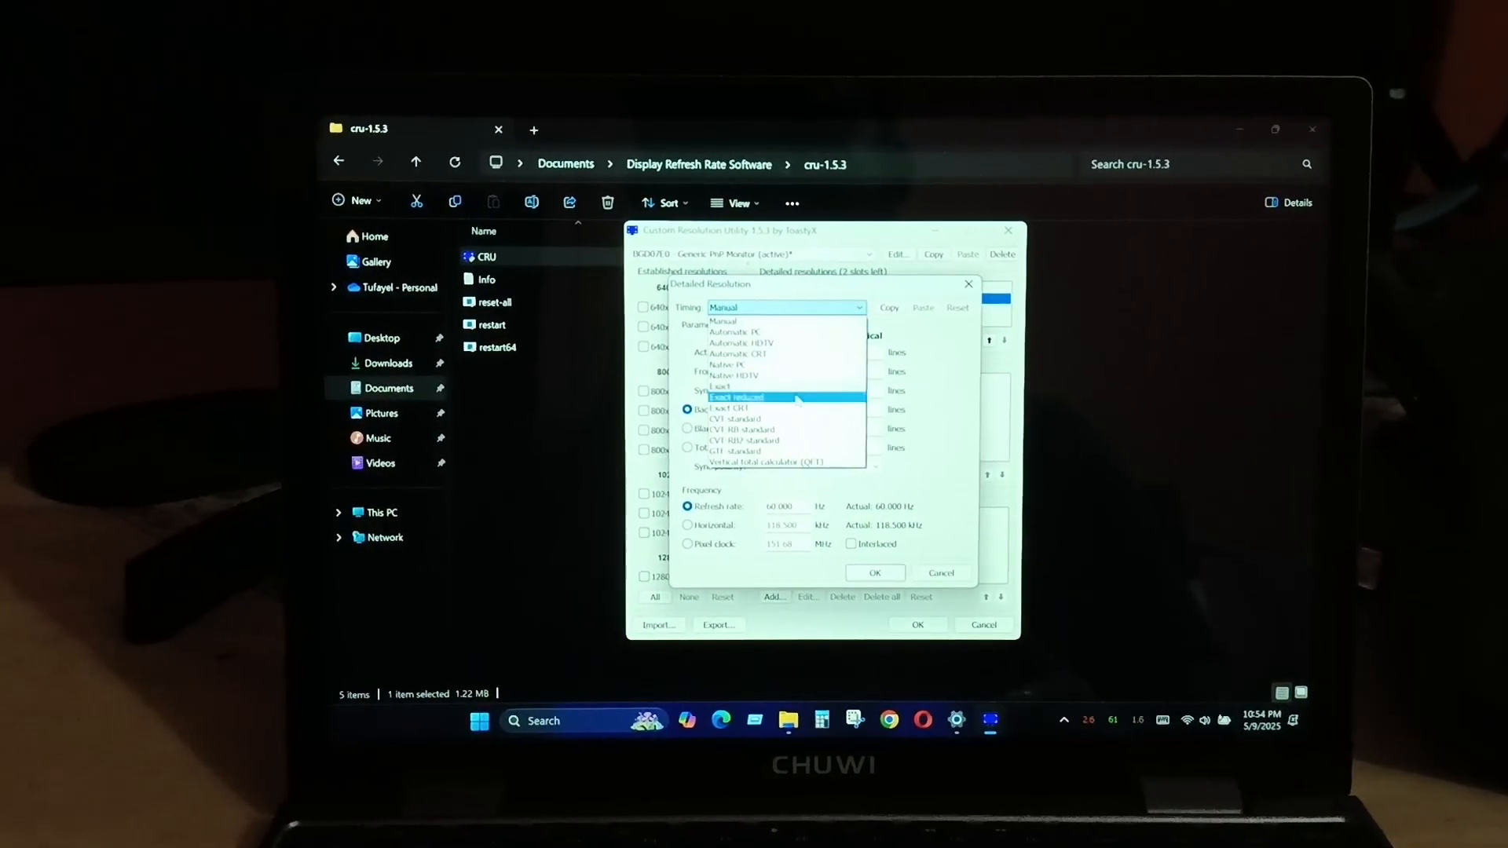
mouse_move(779, 445)
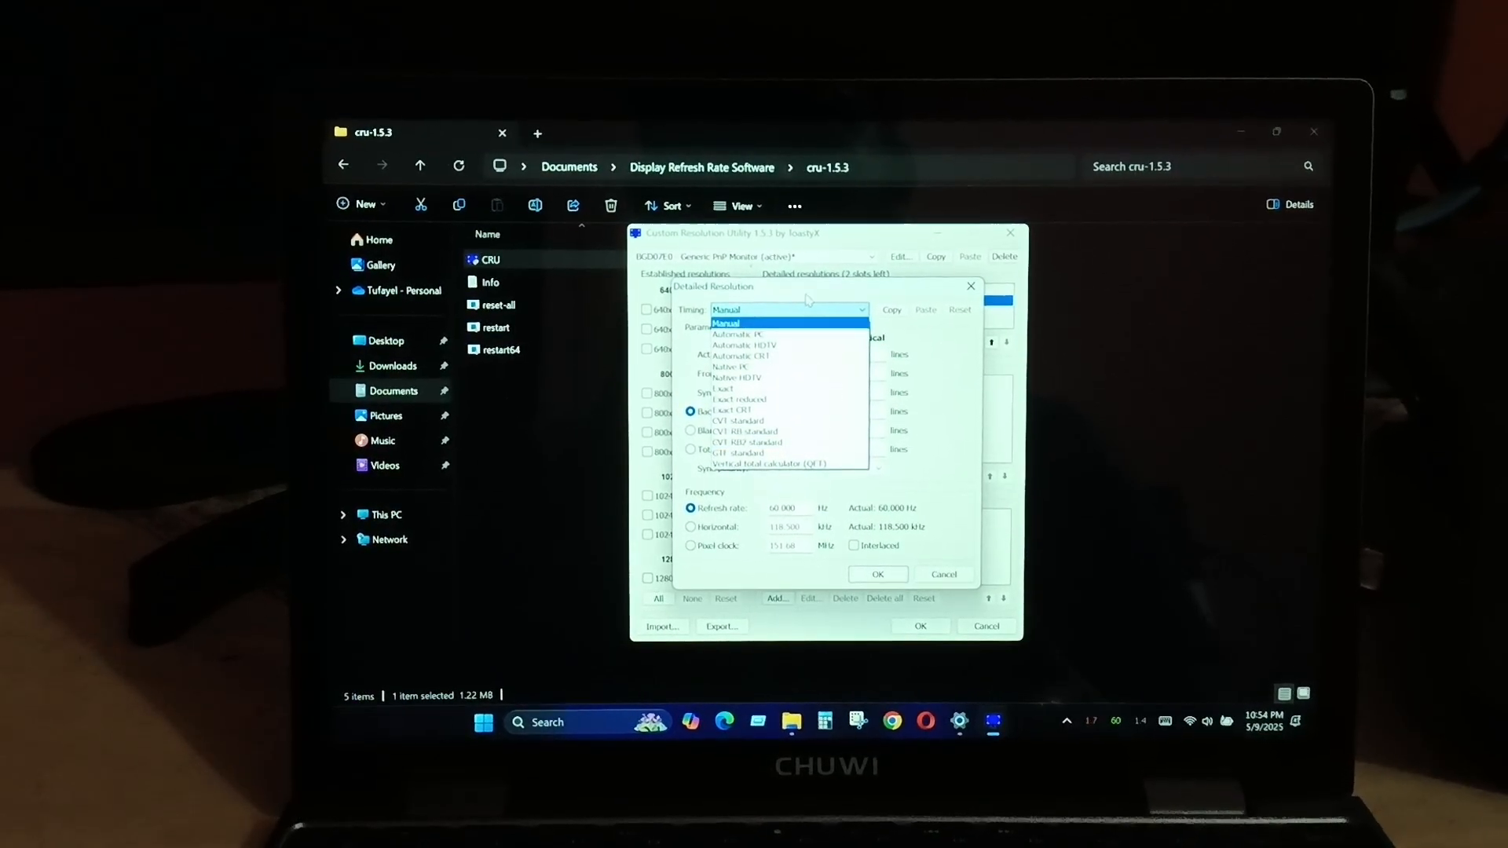
left_click(726, 322)
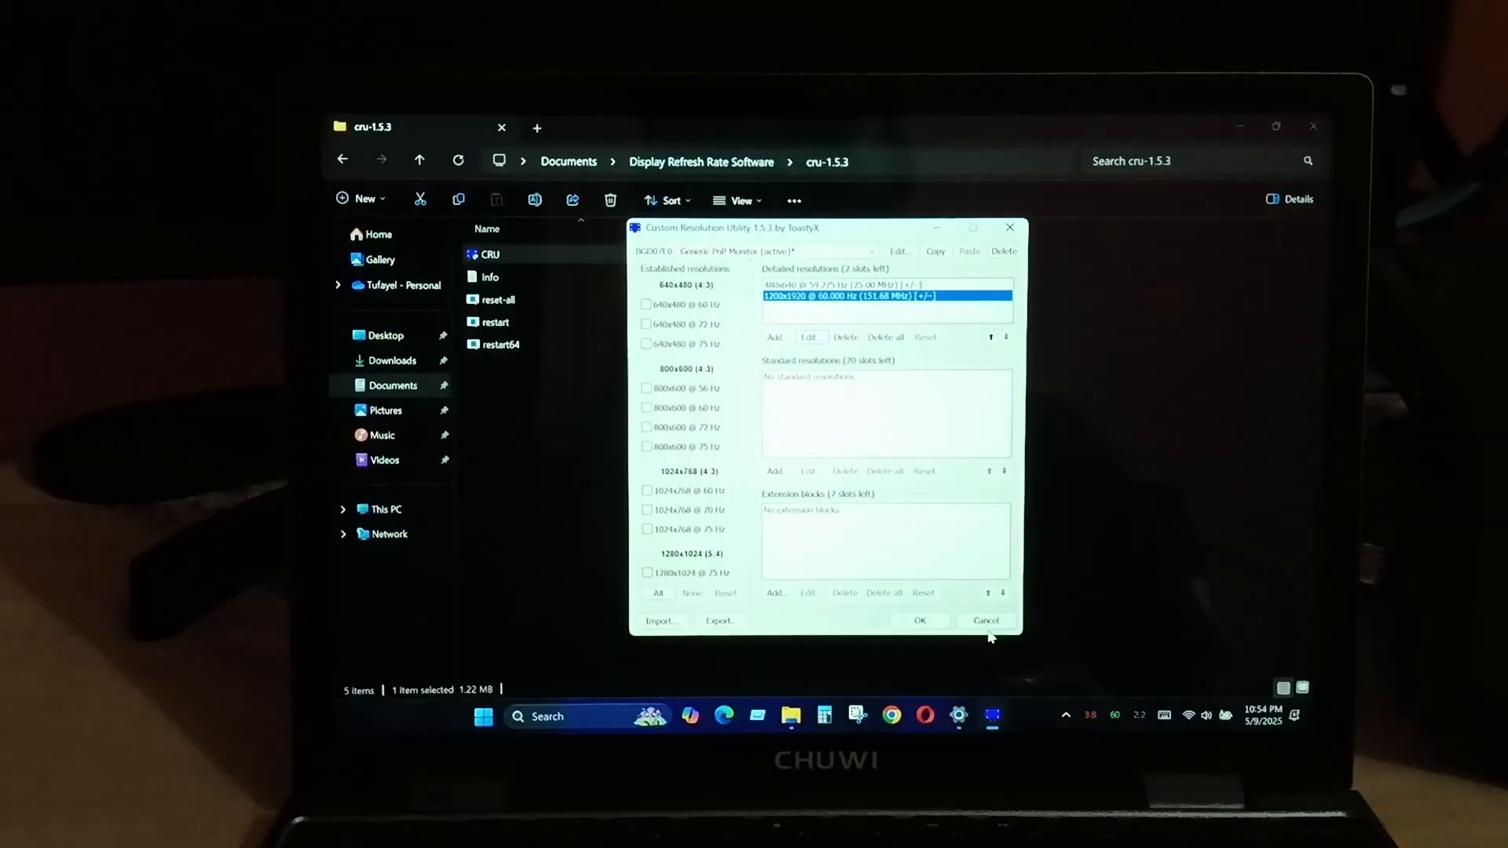
left_click(986, 621)
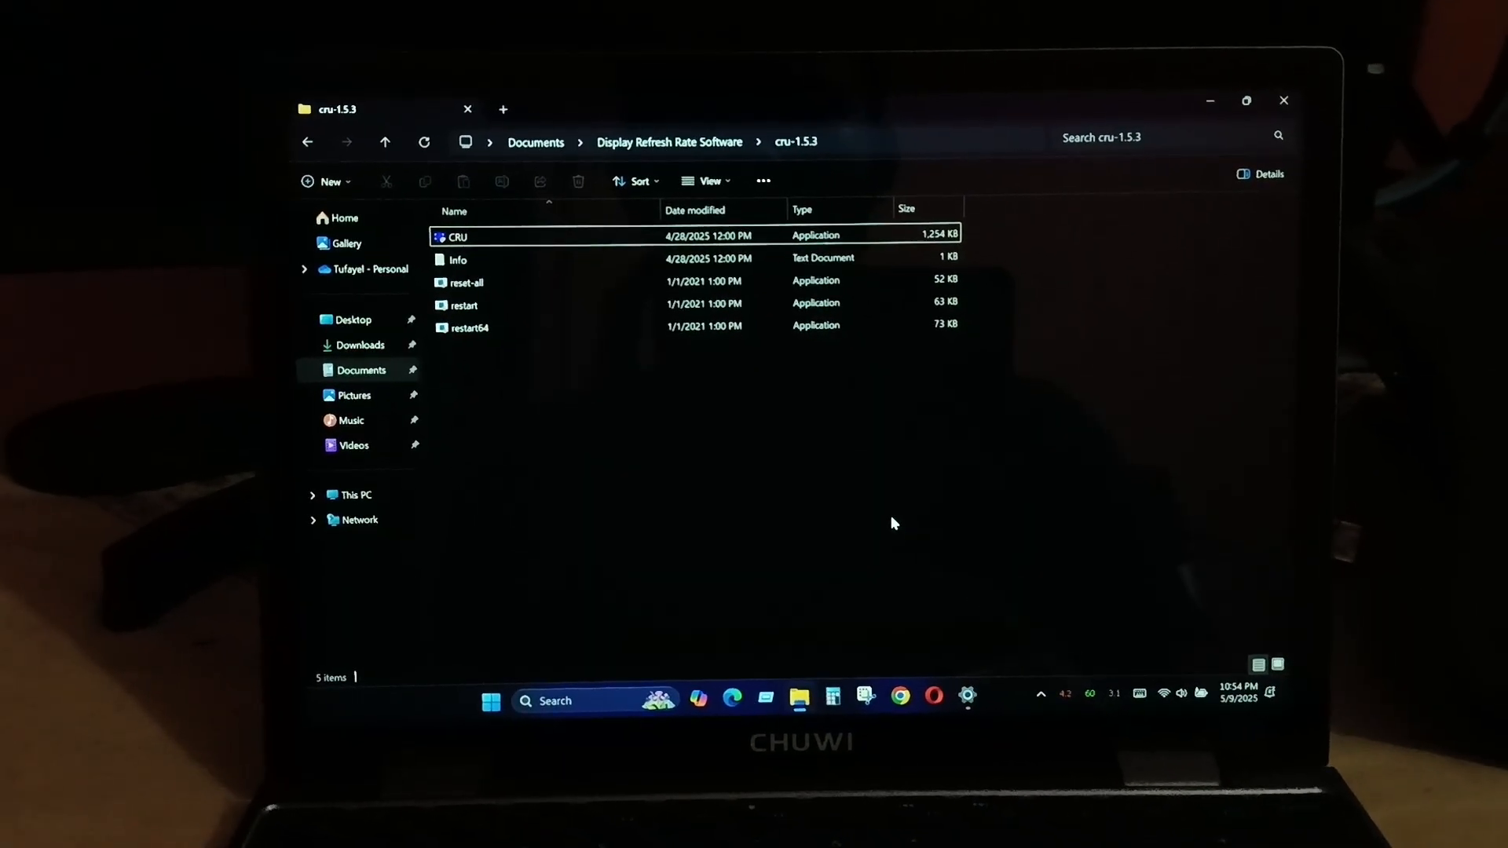
mouse_move(1283, 101)
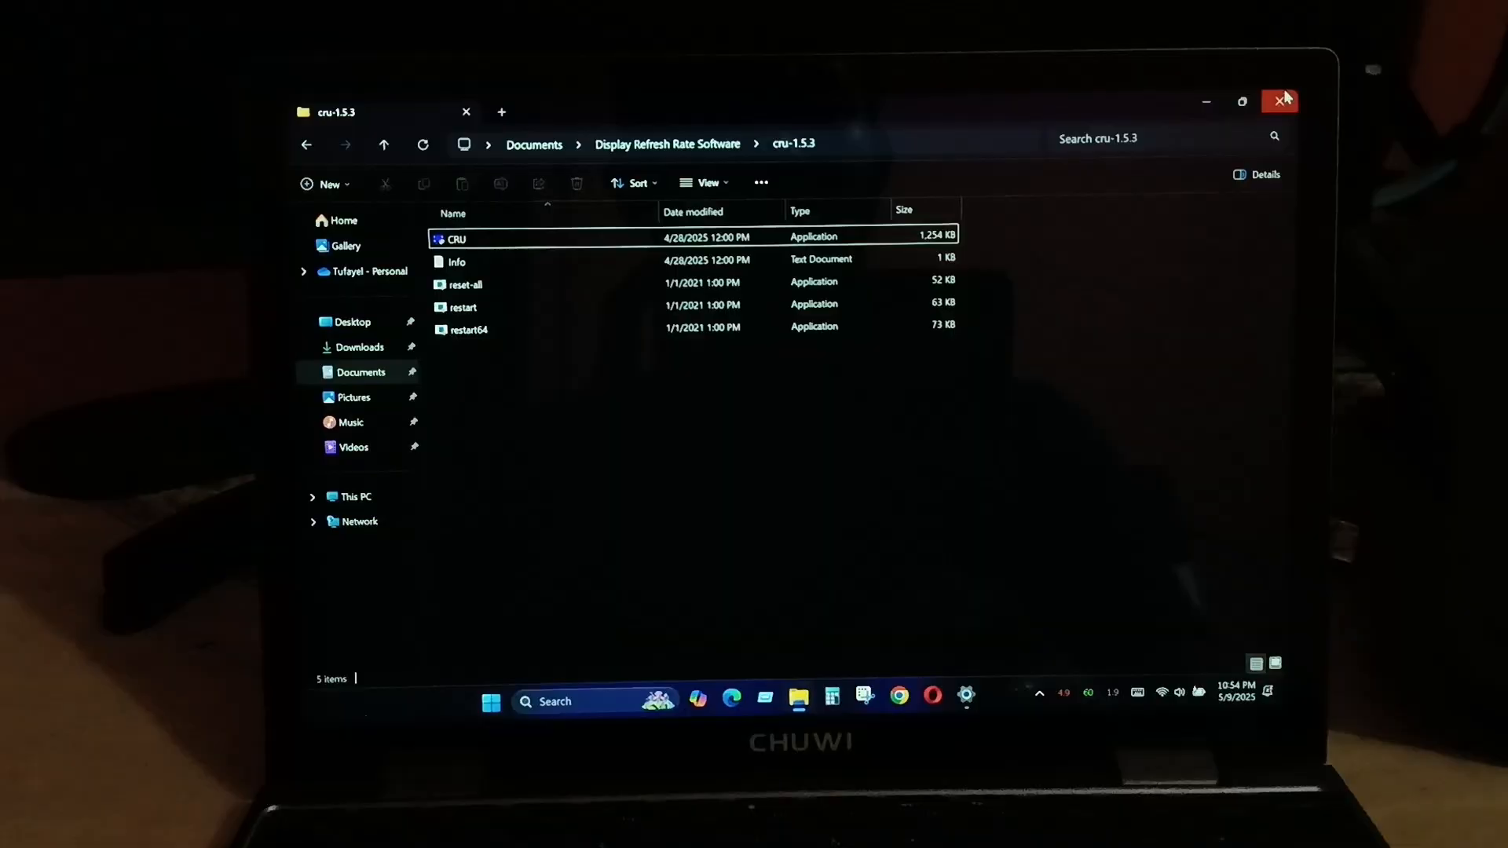